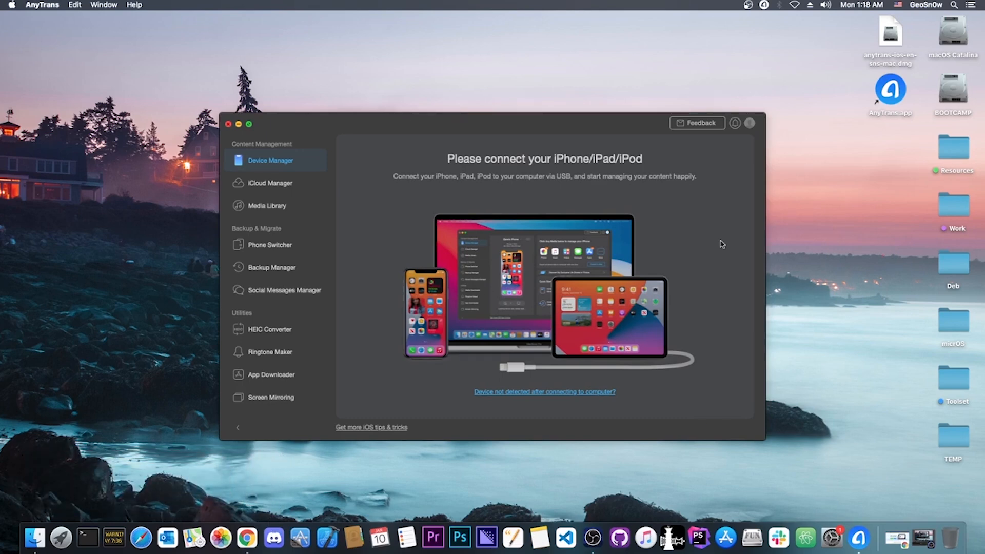
pyautogui.moveTo(908, 537)
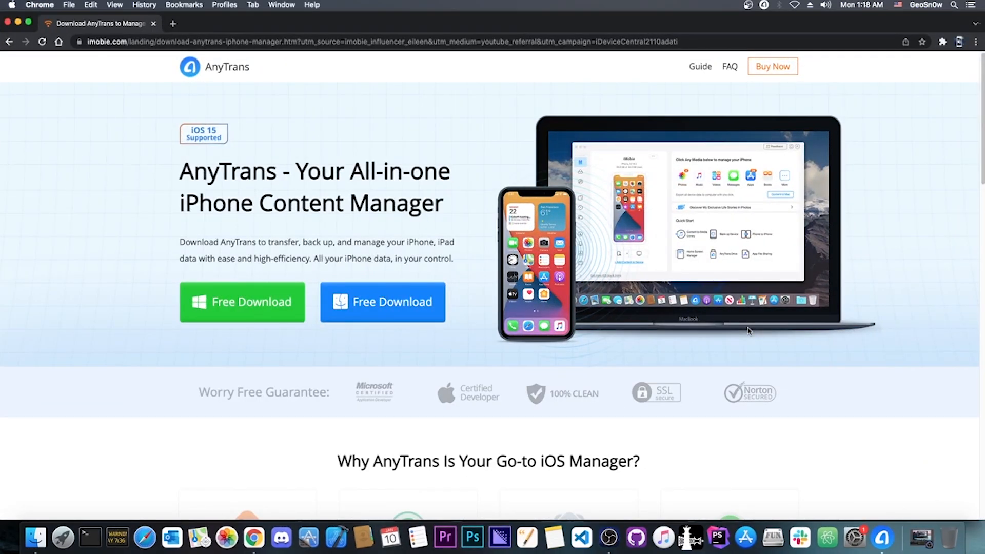
pyautogui.moveTo(413, 229)
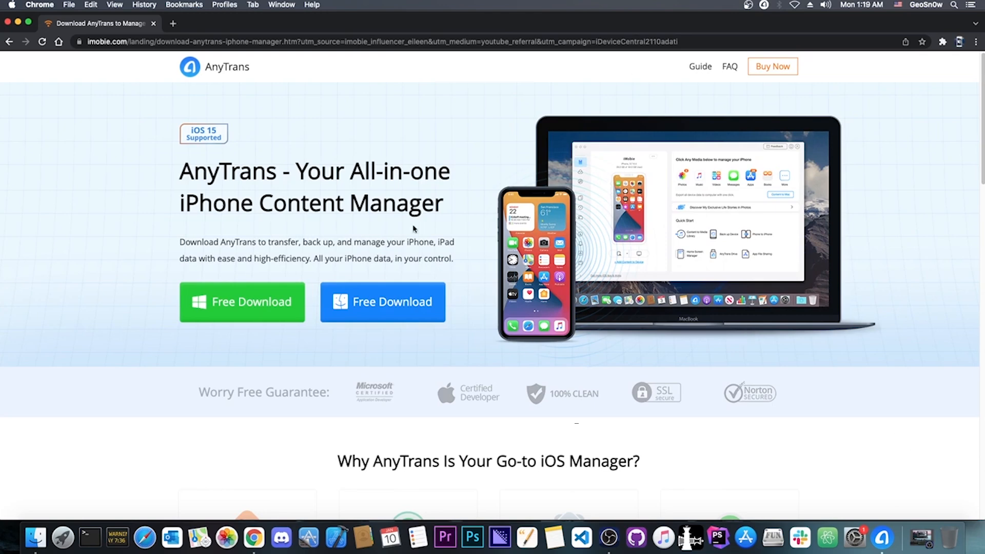
# - Look through the Phone Switcher and Ringtone Maker tool pages
pyautogui.scroll(-3)
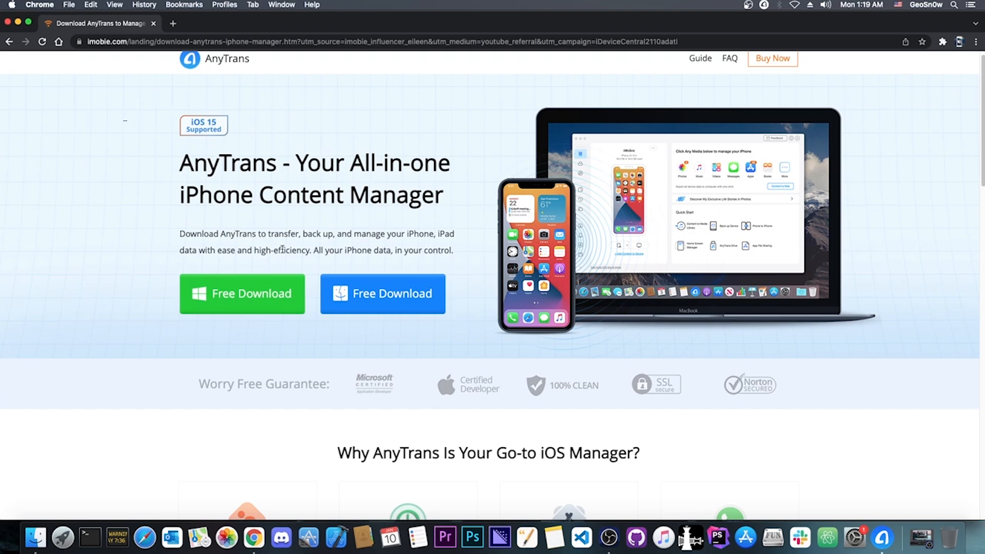
pyautogui.scroll(-3)
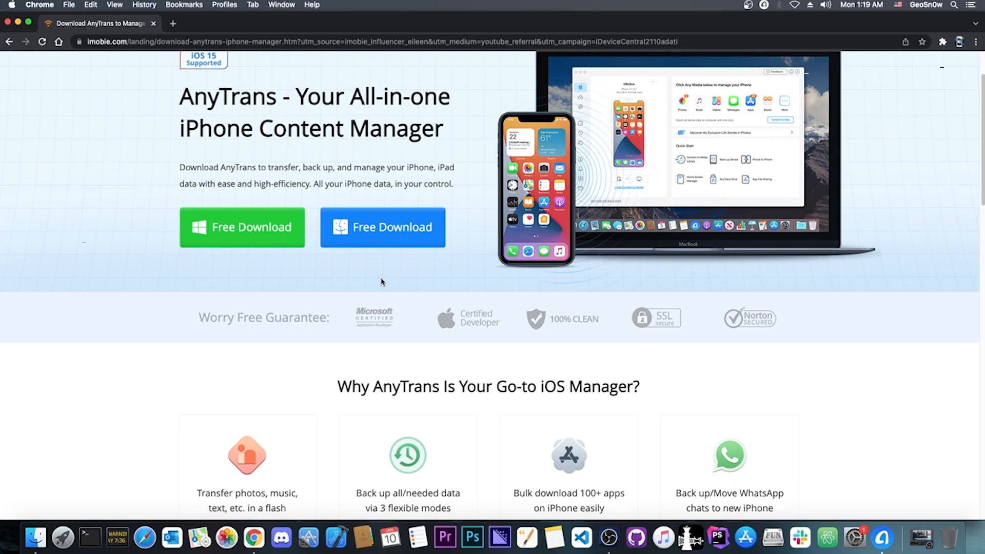
pyautogui.scroll(-3)
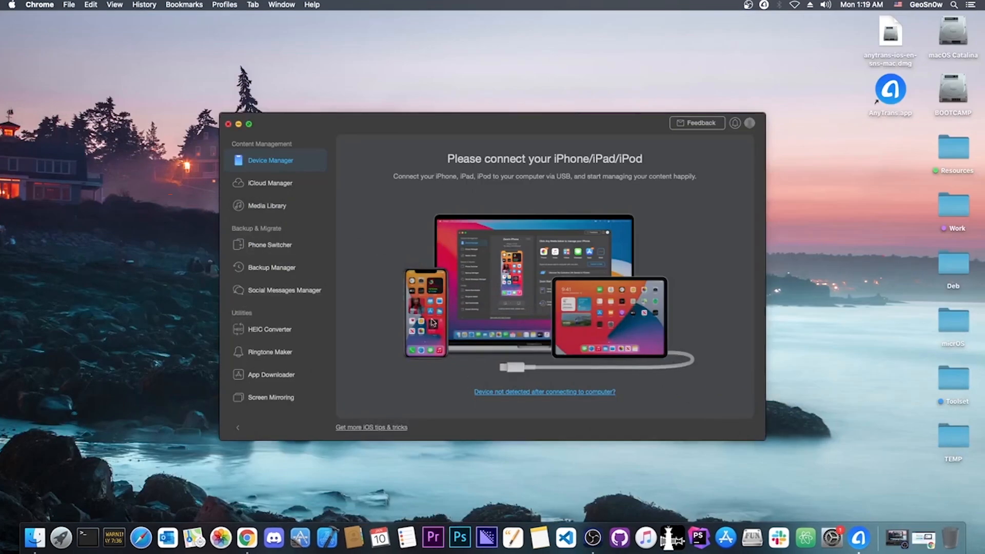
pyautogui.moveTo(453, 278)
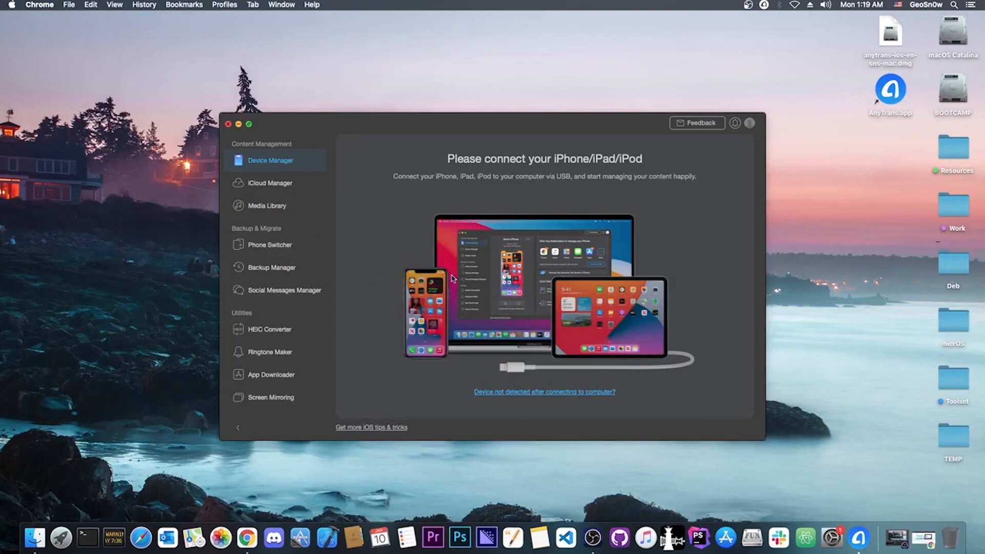
pyautogui.click(269, 244)
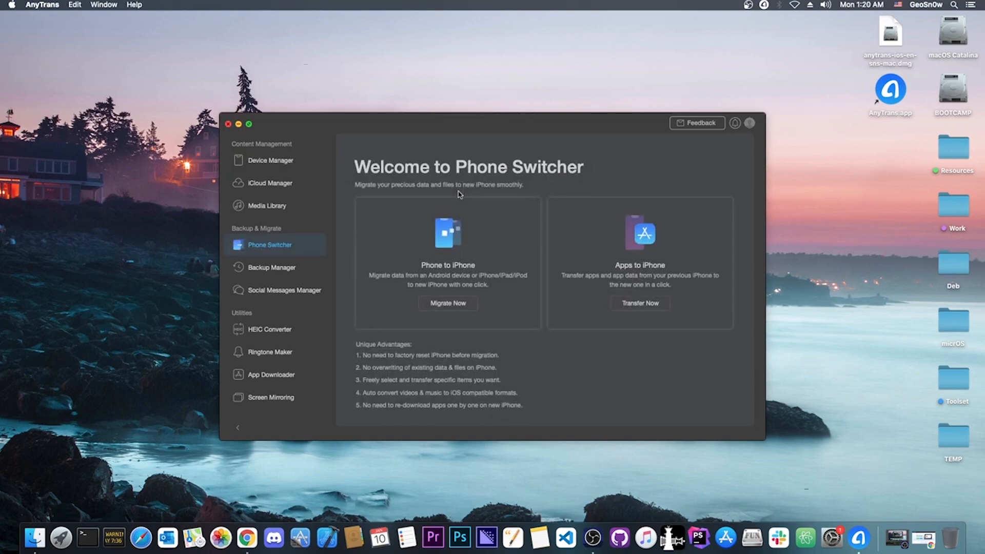
pyautogui.moveTo(270, 330)
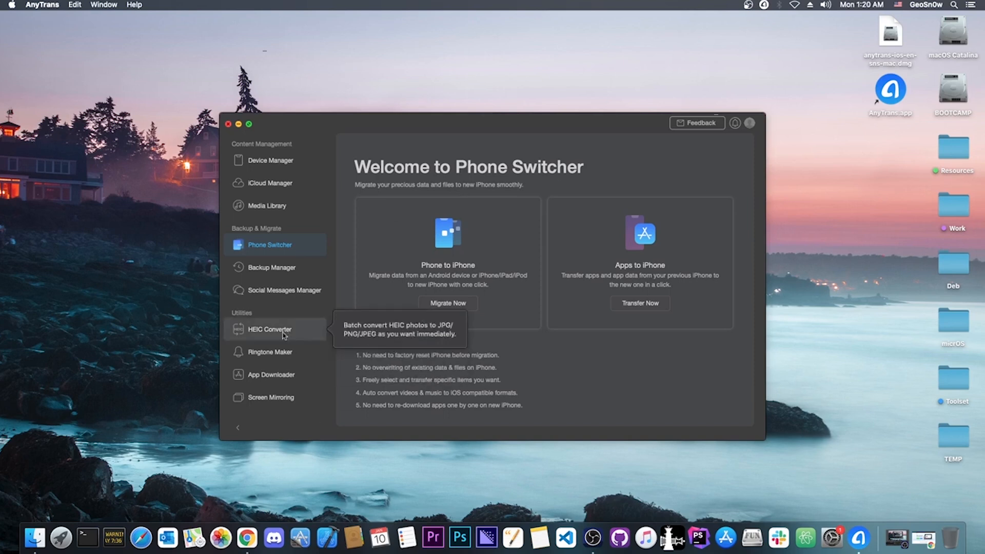
pyautogui.moveTo(287, 337)
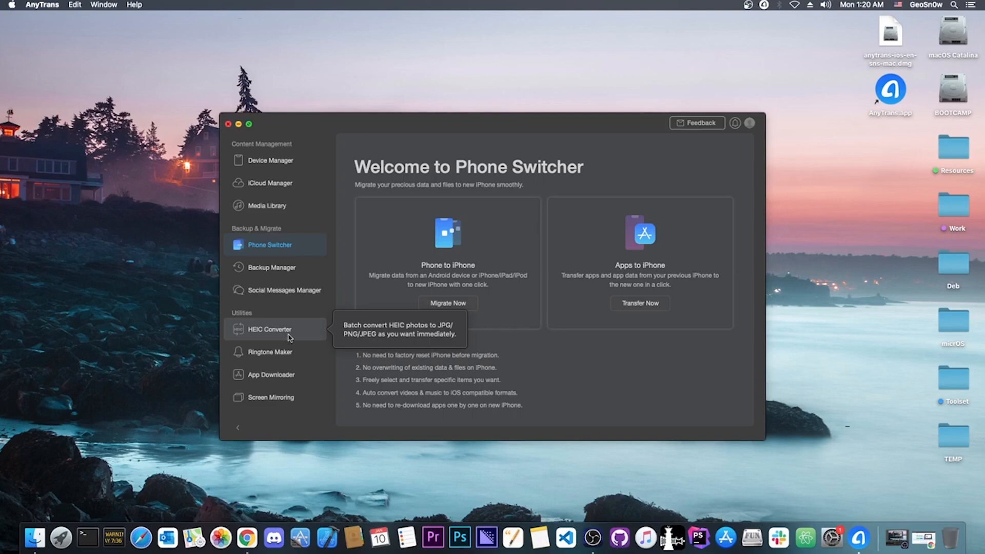
pyautogui.click(270, 351)
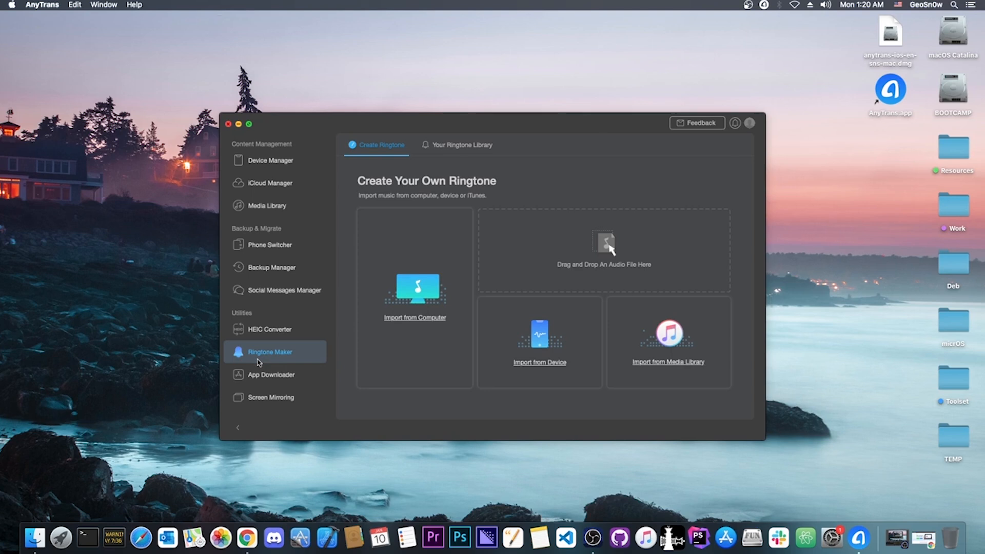
# - View App Downloader and Screen Mirroring, then land on the Backup Manager welcome page
pyautogui.click(271, 375)
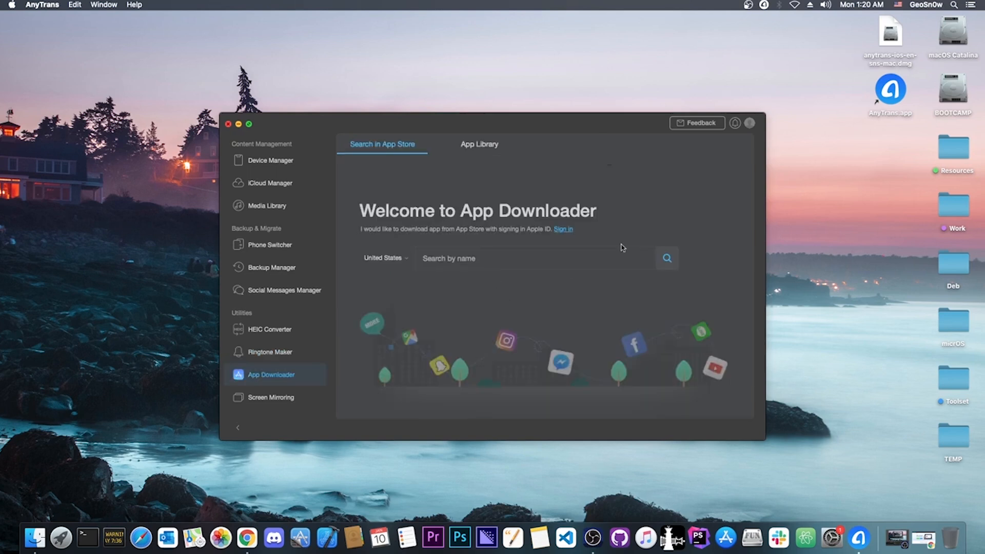
pyautogui.moveTo(293, 377)
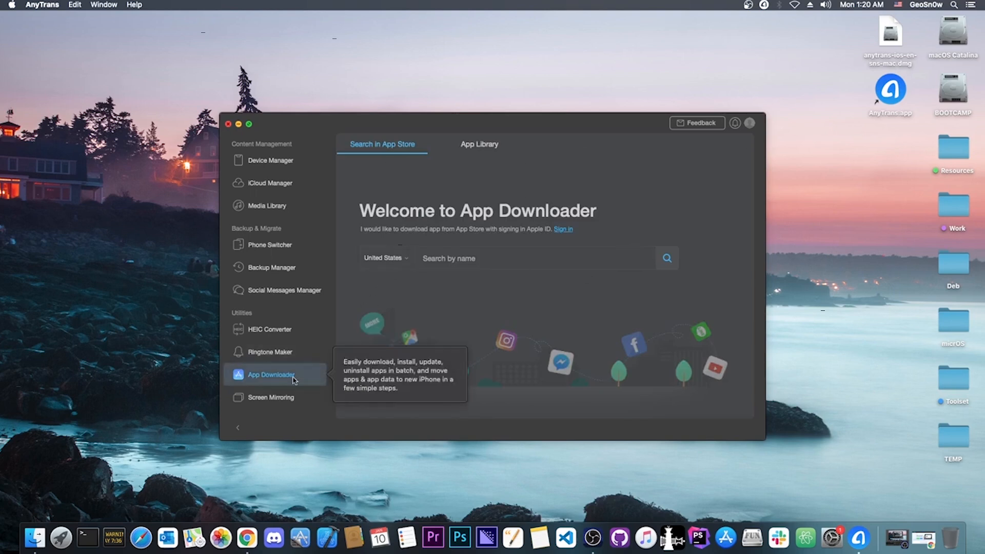
pyautogui.click(271, 397)
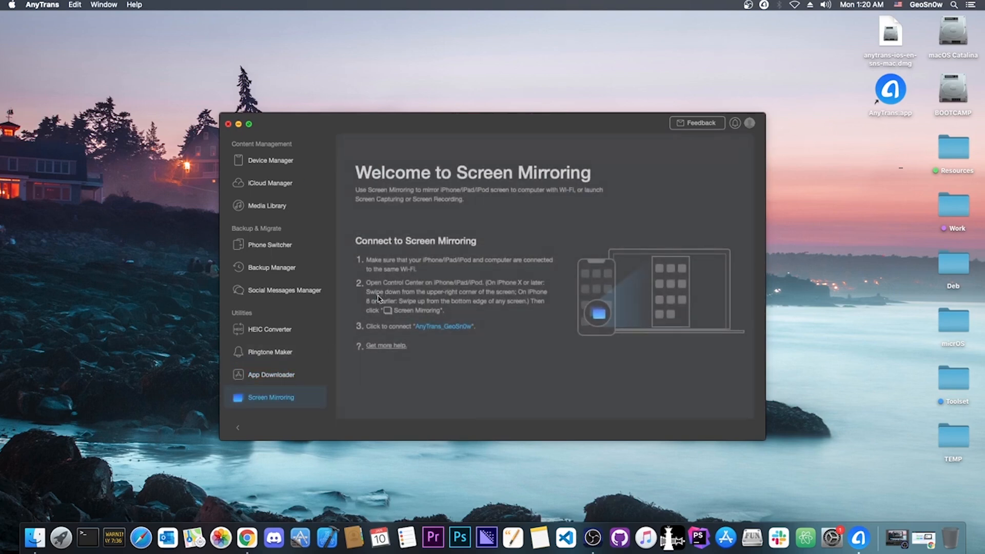
pyautogui.click(271, 267)
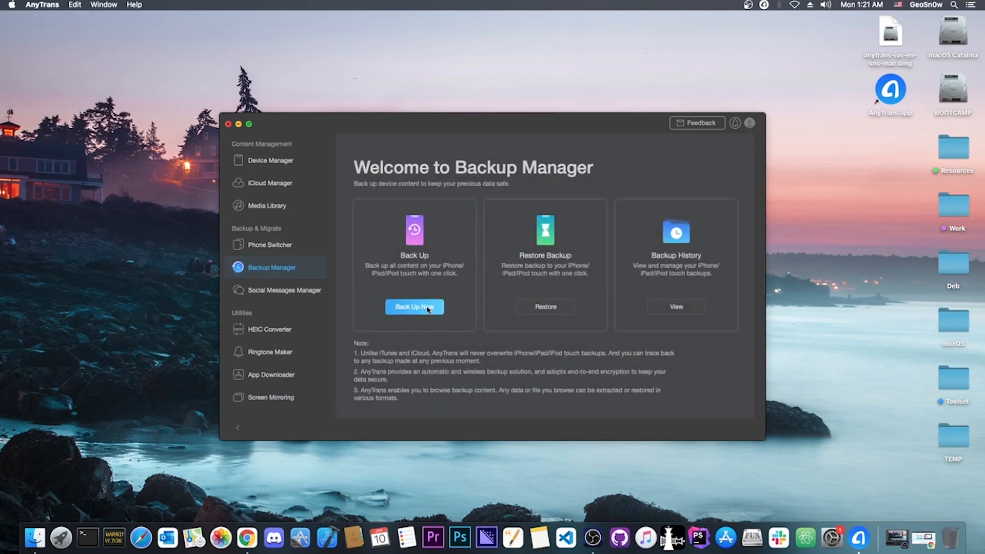
pyautogui.moveTo(249, 276)
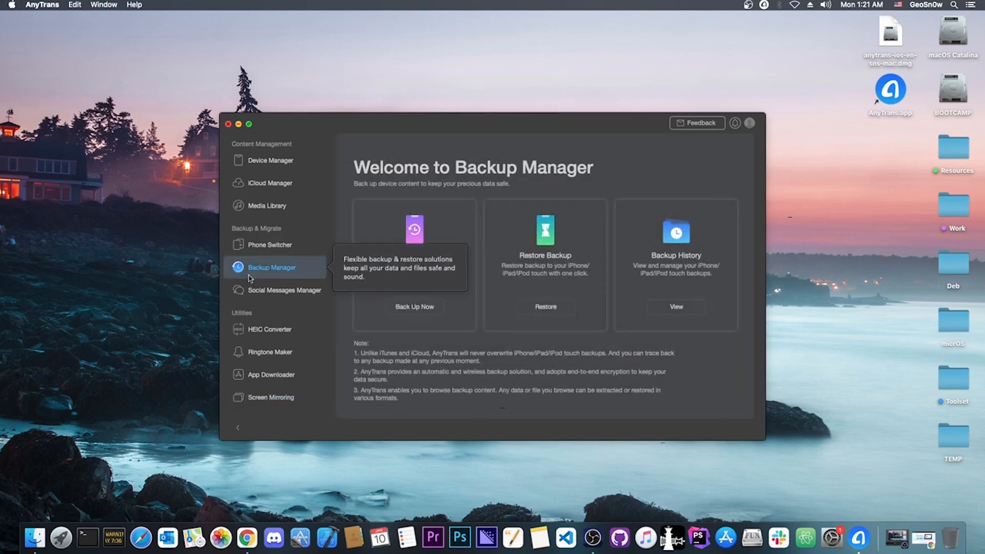
# - Visit the Media Library and iCloud Manager sign-in, ending on Device Manager for the iPhone
pyautogui.click(267, 206)
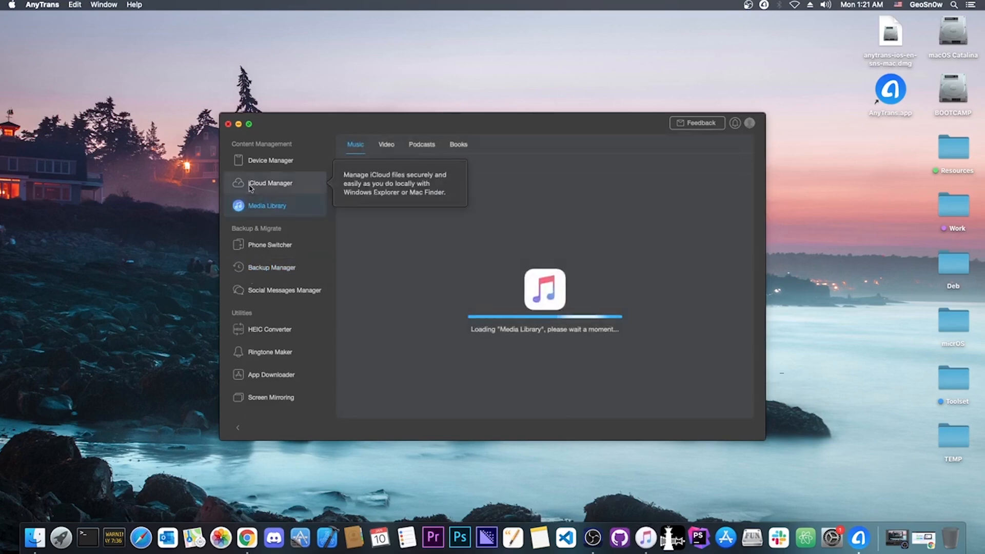
pyautogui.click(270, 182)
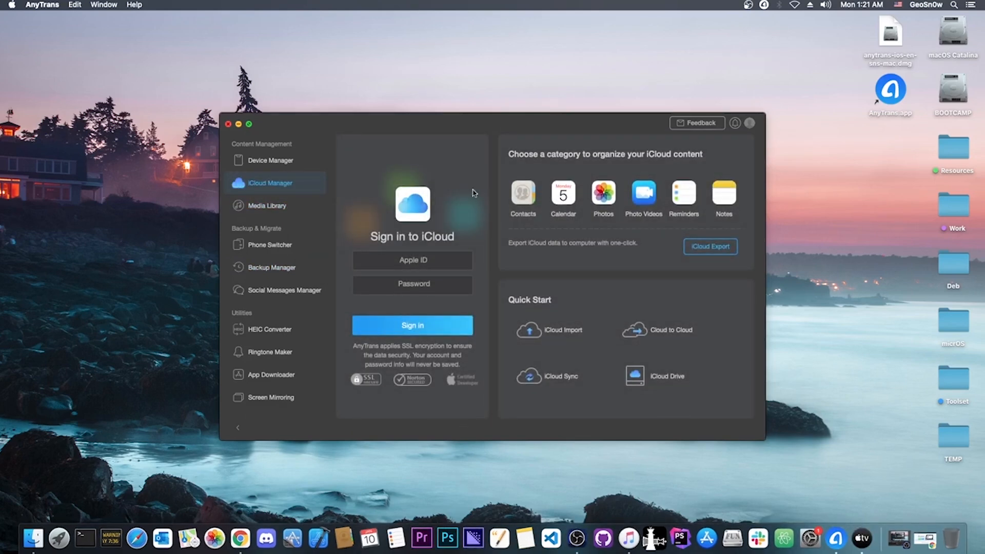
pyautogui.moveTo(562, 219)
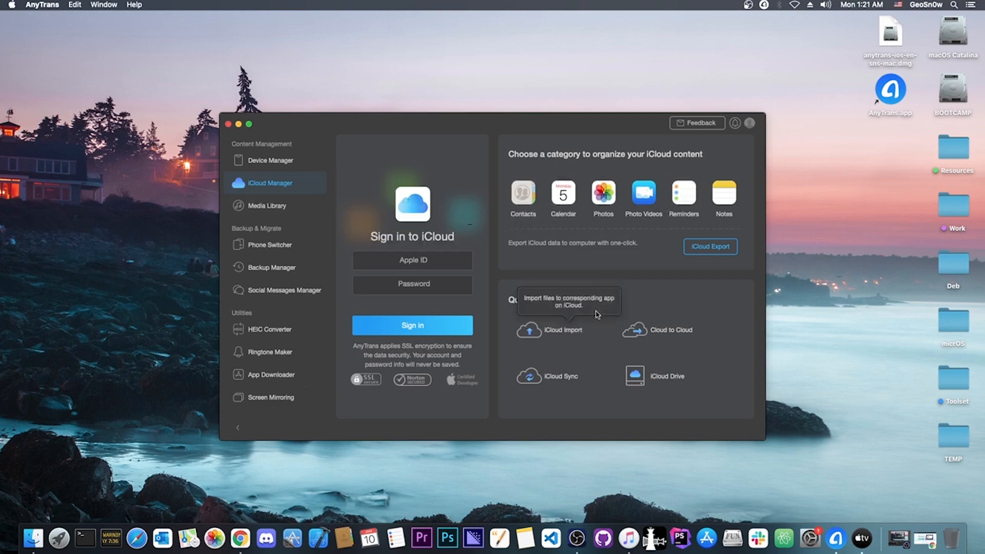
pyautogui.click(270, 160)
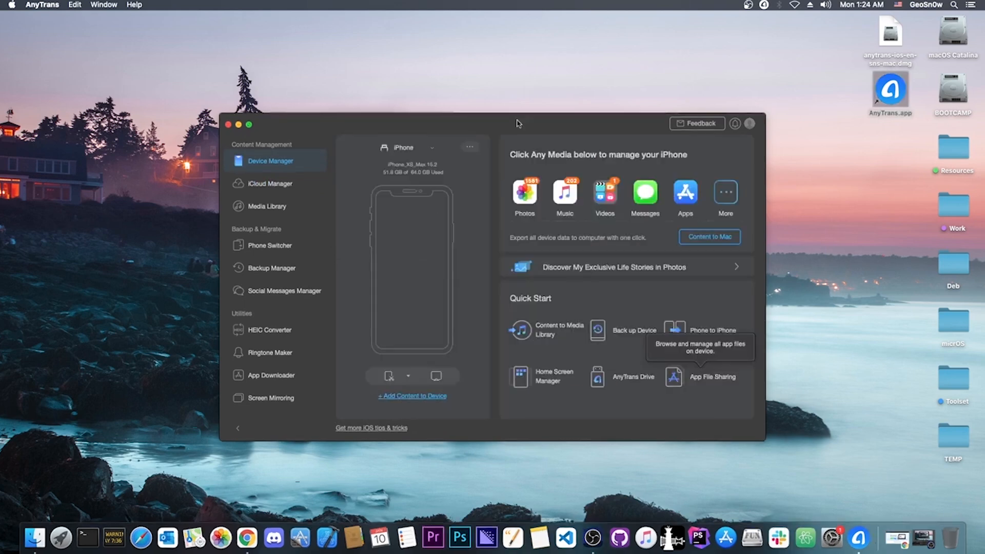
pyautogui.moveTo(368, 174)
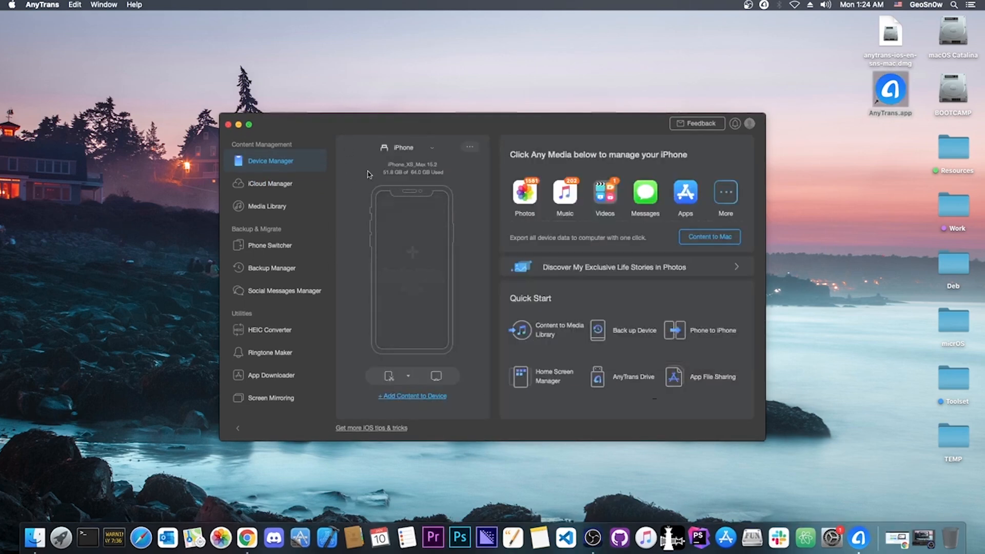
pyautogui.moveTo(441, 168)
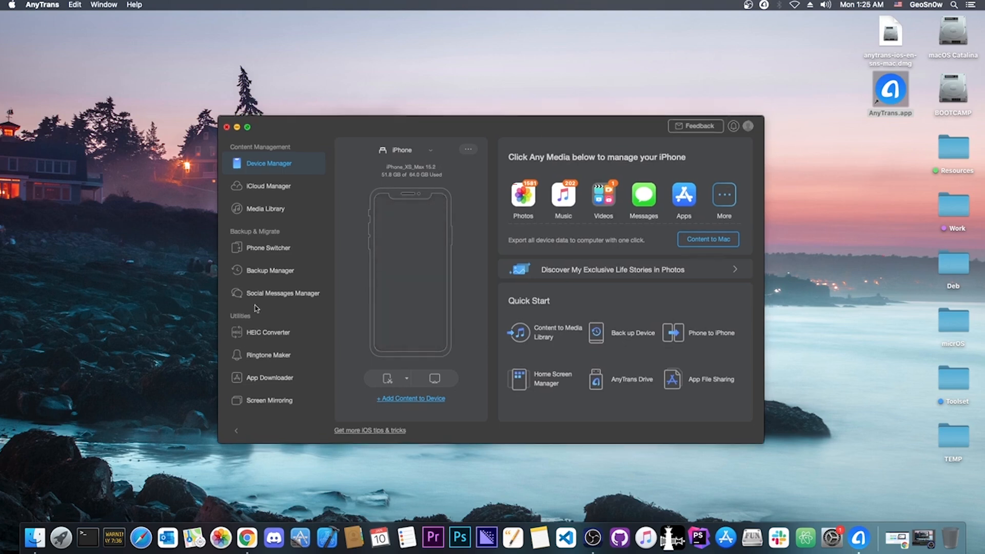
# - Show the Social Messages Manager WhatsApp page for the connected iPhone 7 Plus
pyautogui.click(282, 293)
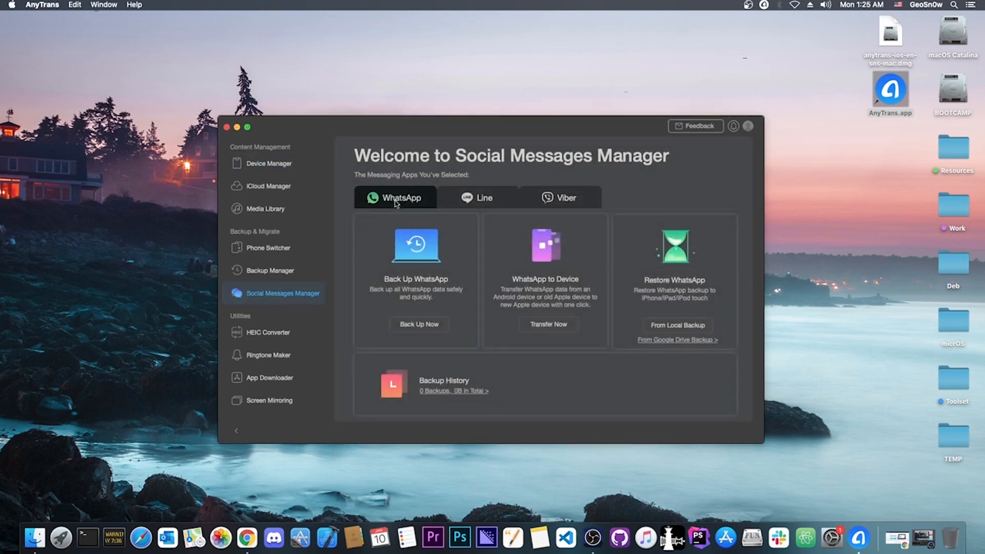
pyautogui.moveTo(402, 292)
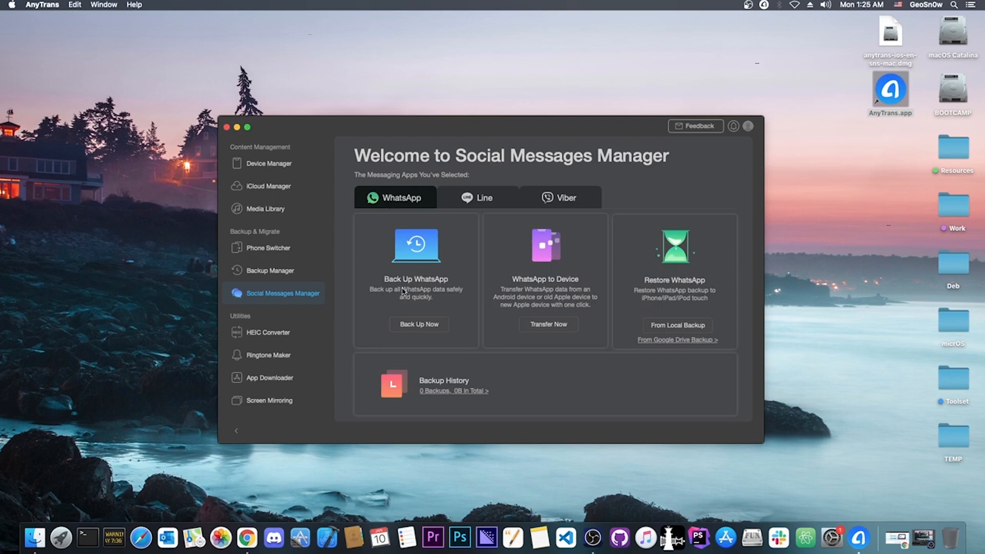
pyautogui.moveTo(552, 284)
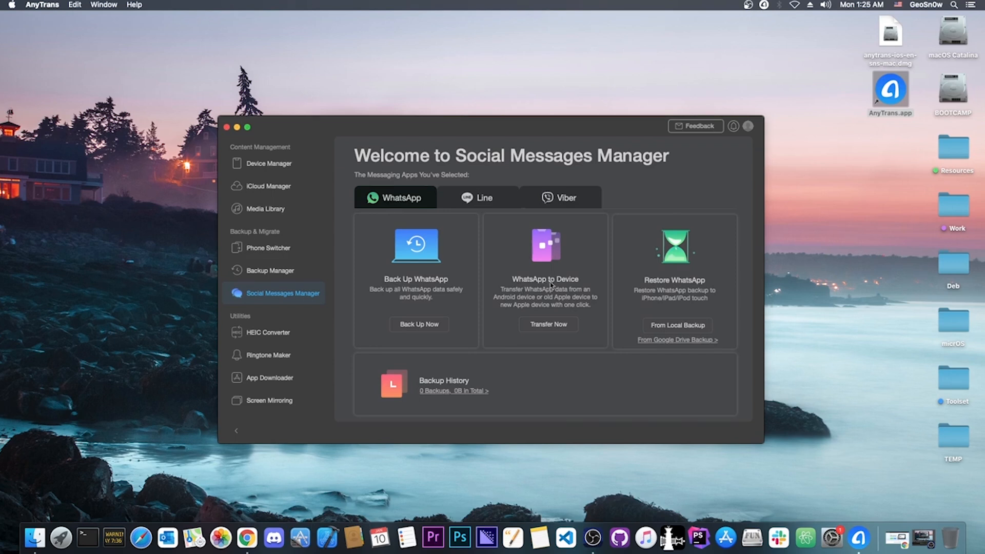
pyautogui.moveTo(546, 324)
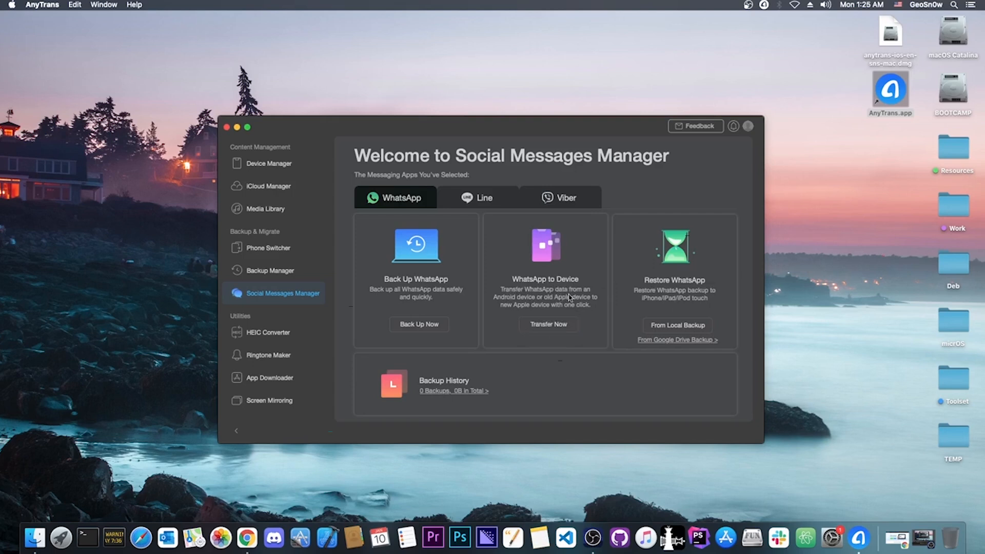
pyautogui.moveTo(555, 303)
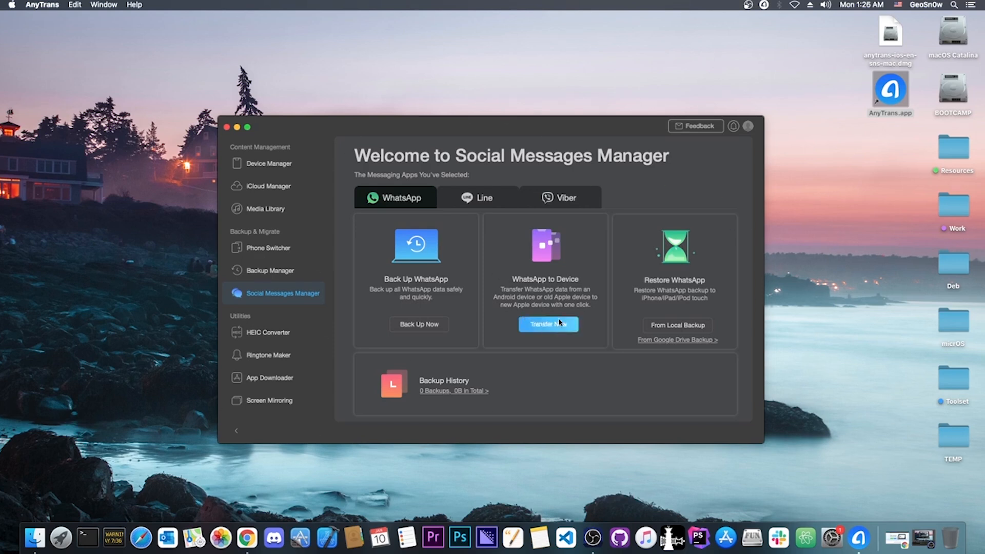
pyautogui.click(270, 152)
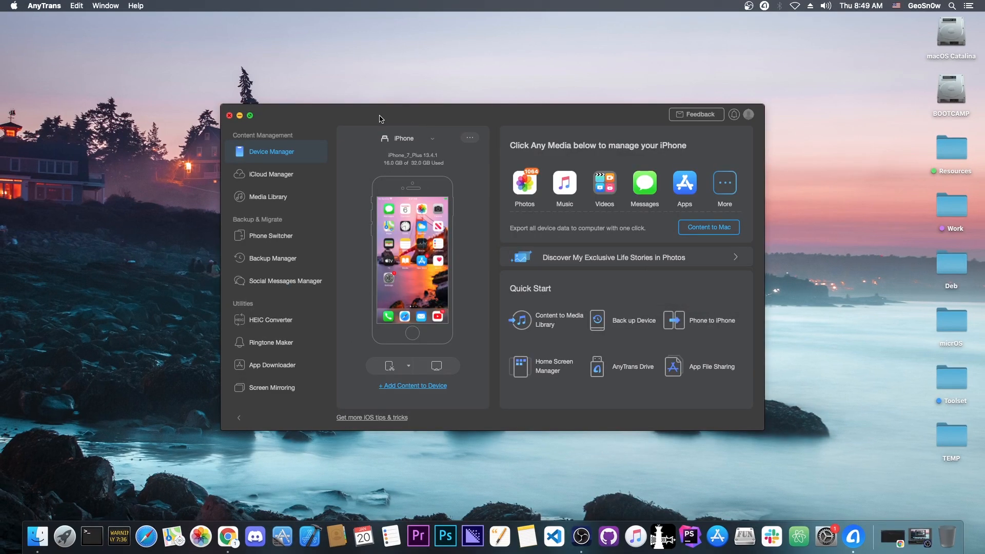
pyautogui.click(285, 281)
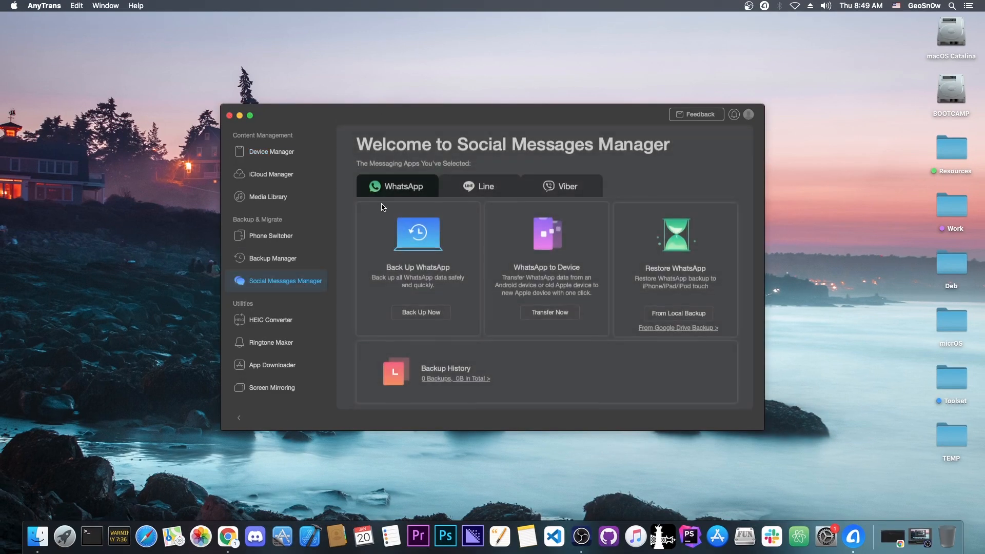
pyautogui.moveTo(431, 205)
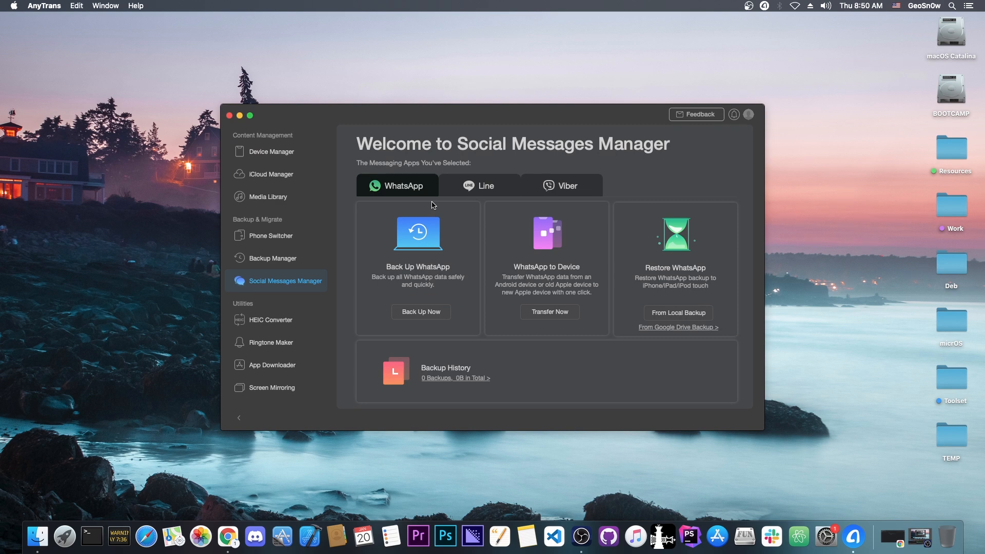
pyautogui.moveTo(550, 293)
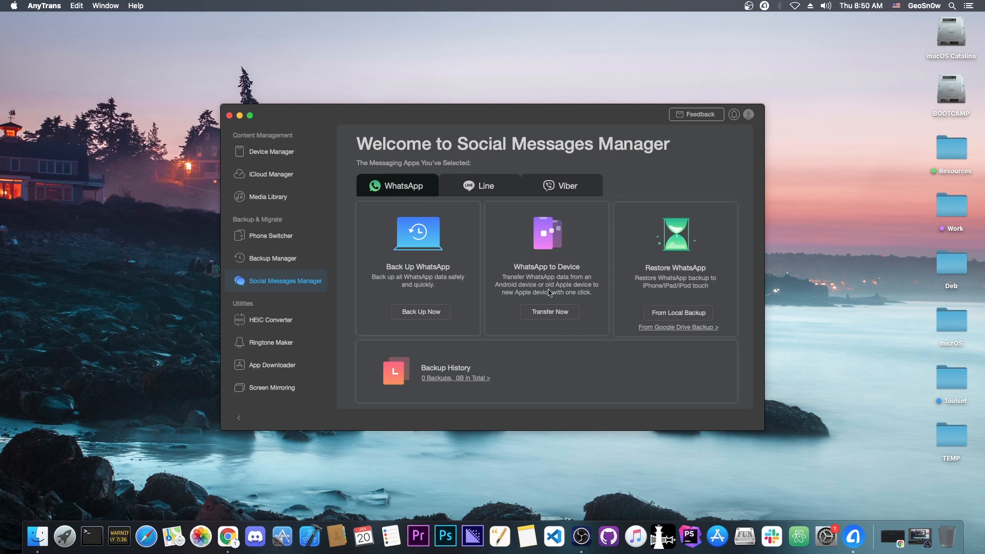
# - Start a WhatsApp to Device transfer with G6 as source and iPhone as target
pyautogui.click(549, 312)
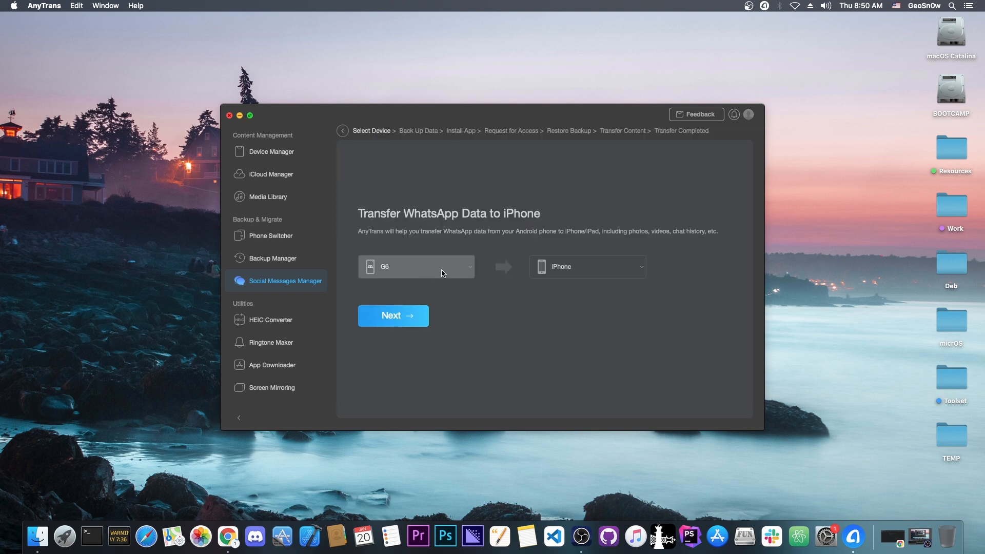
pyautogui.moveTo(577, 279)
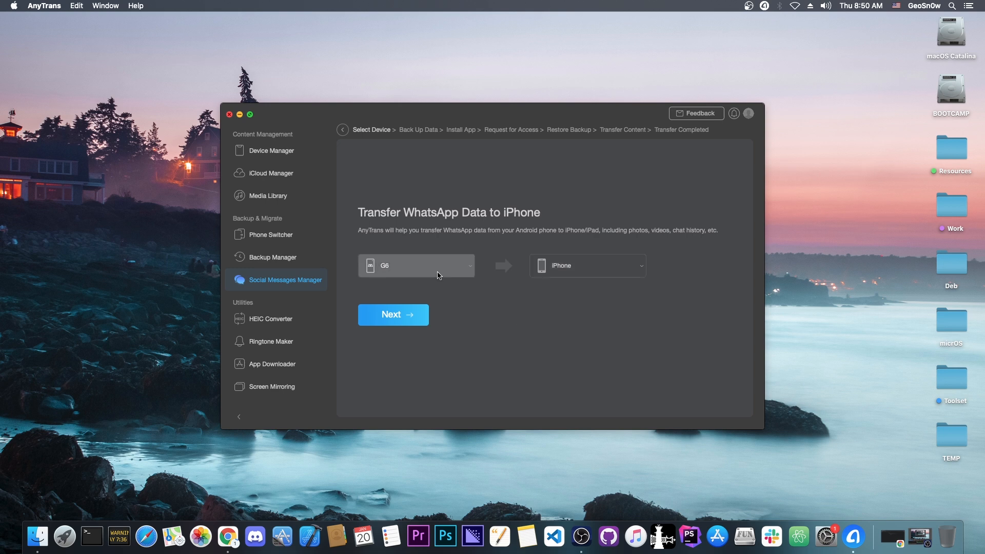
pyautogui.click(415, 264)
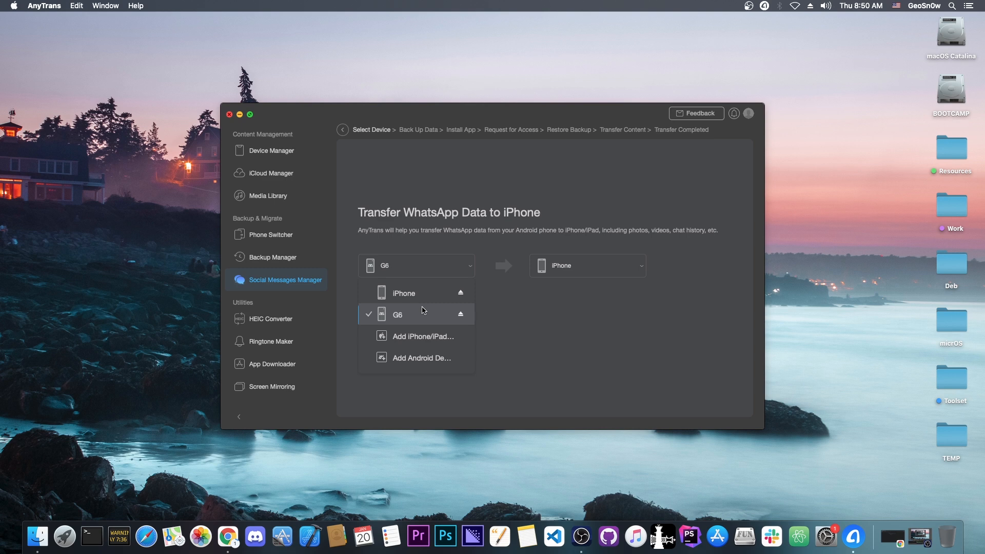
pyautogui.click(397, 314)
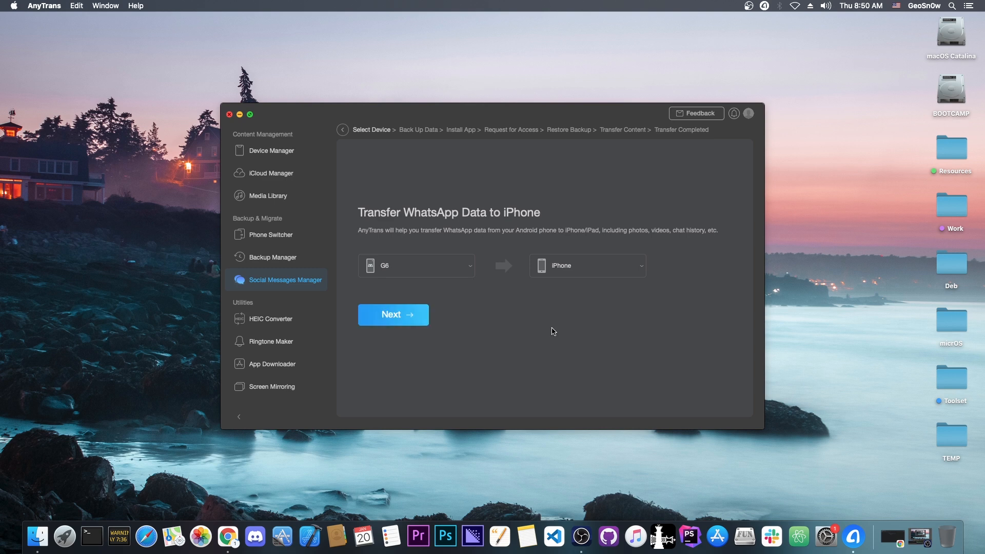
pyautogui.moveTo(537, 275)
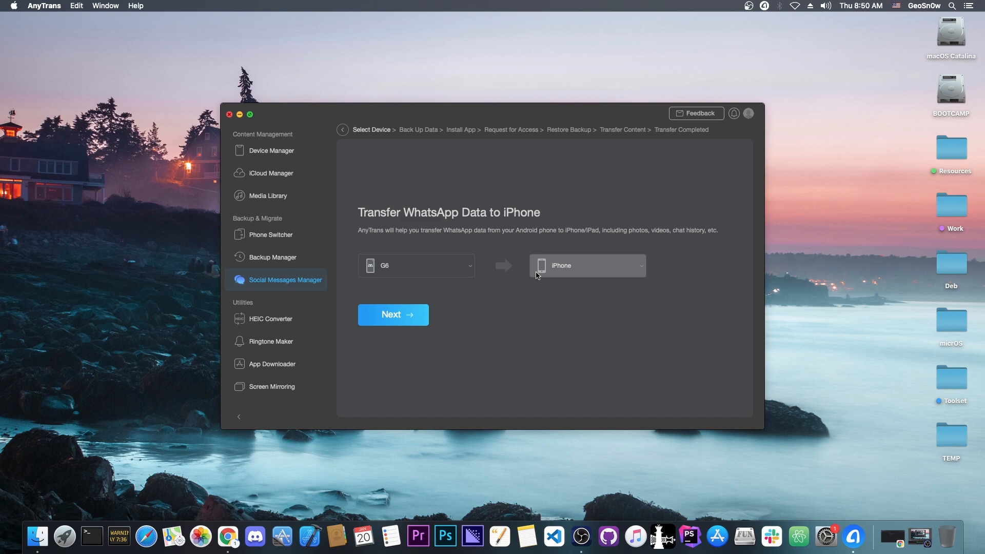
pyautogui.moveTo(509, 300)
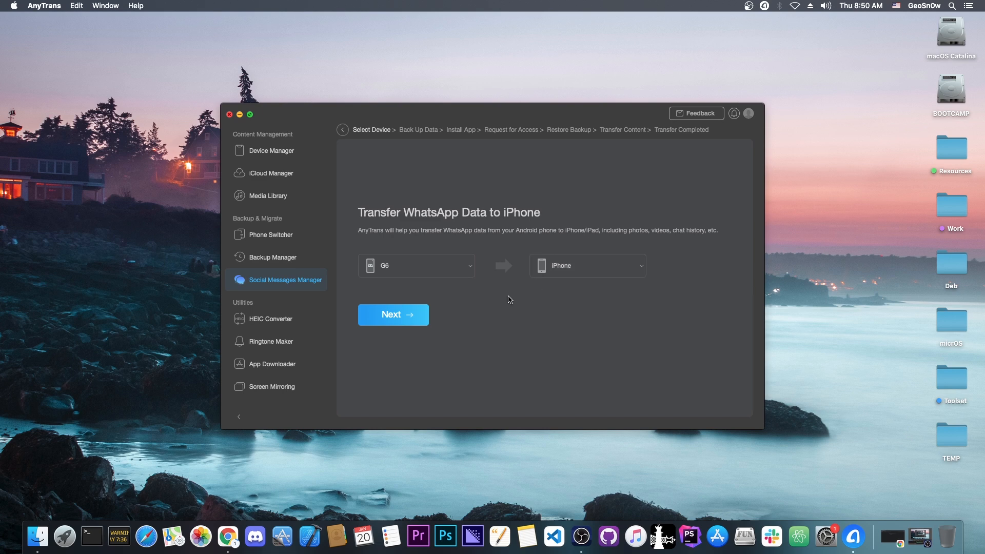
pyautogui.moveTo(586, 265)
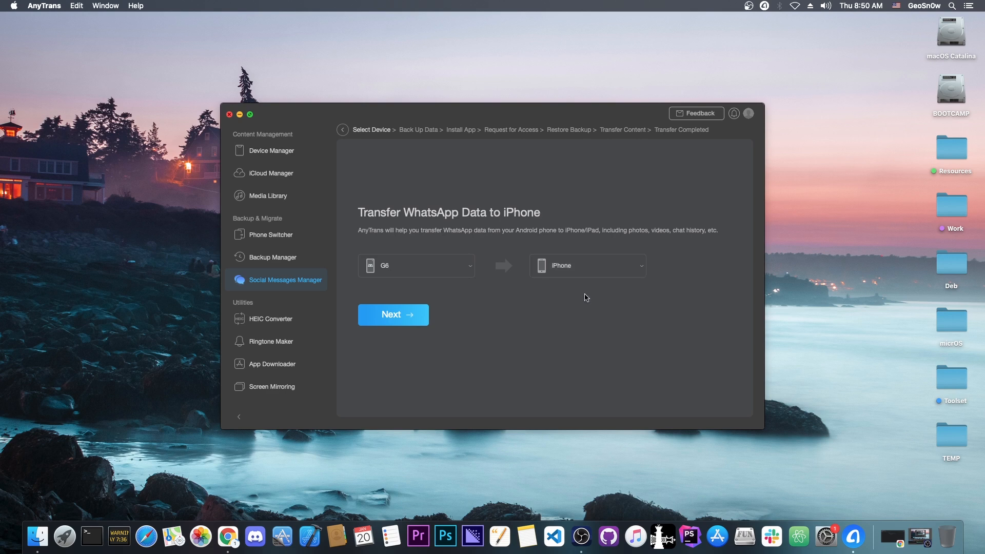
pyautogui.click(392, 315)
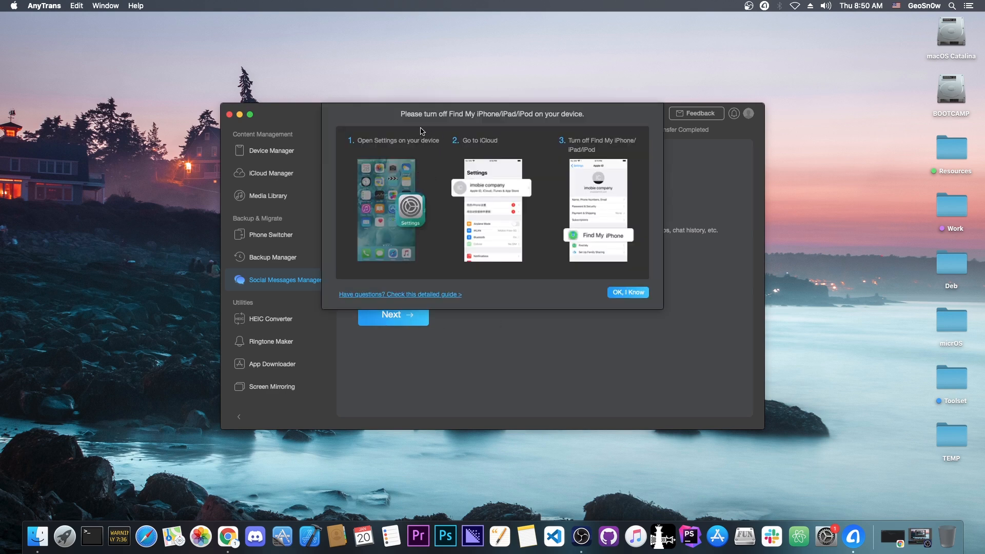
pyautogui.moveTo(491, 127)
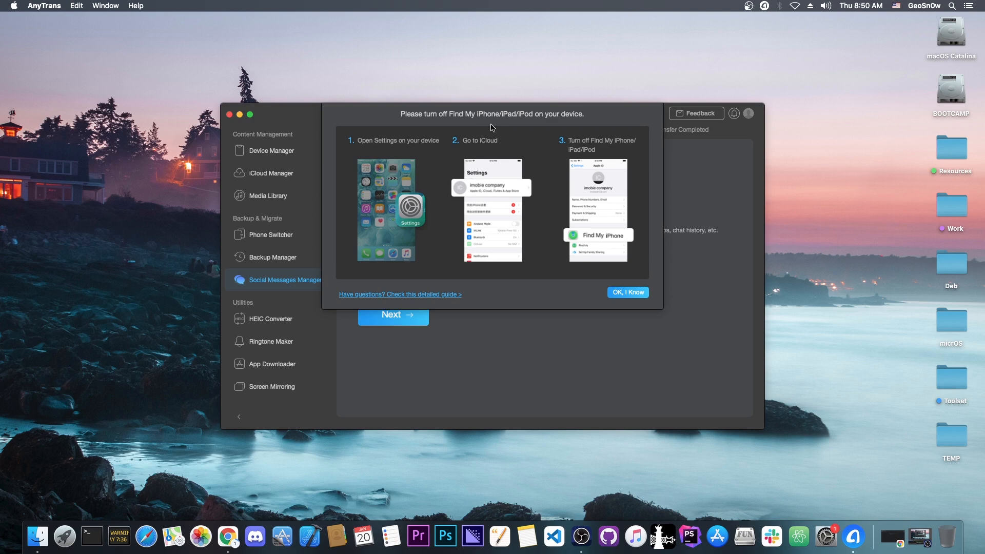
pyautogui.moveTo(391, 208)
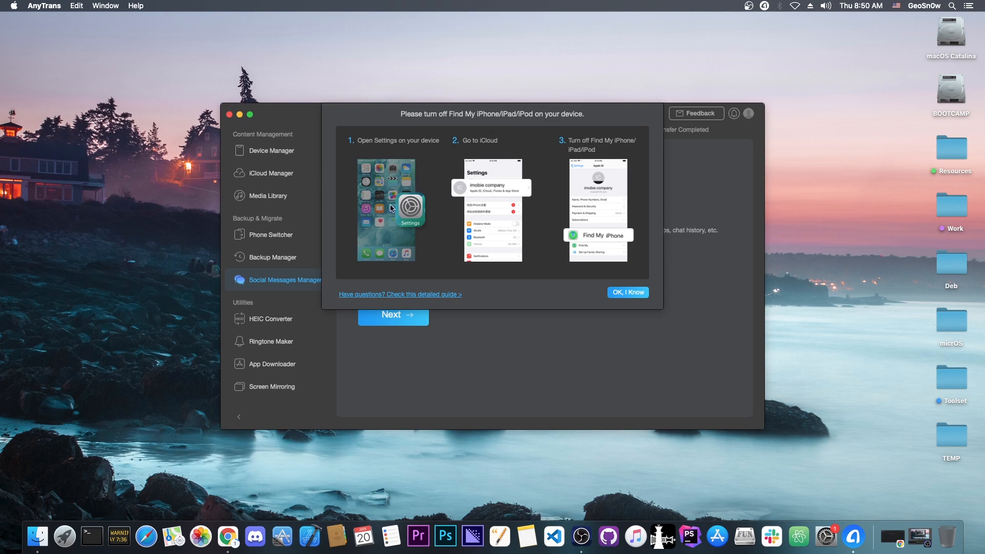
pyautogui.moveTo(584, 240)
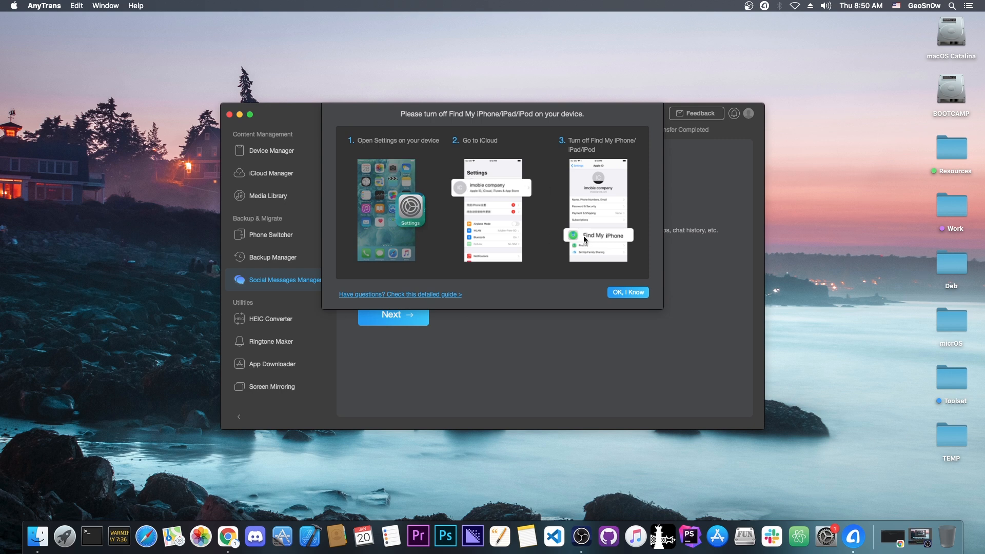
# - Acknowledge the Find My iPhone reminder and proceed to Step 1, Android WhatsApp backup
pyautogui.click(626, 293)
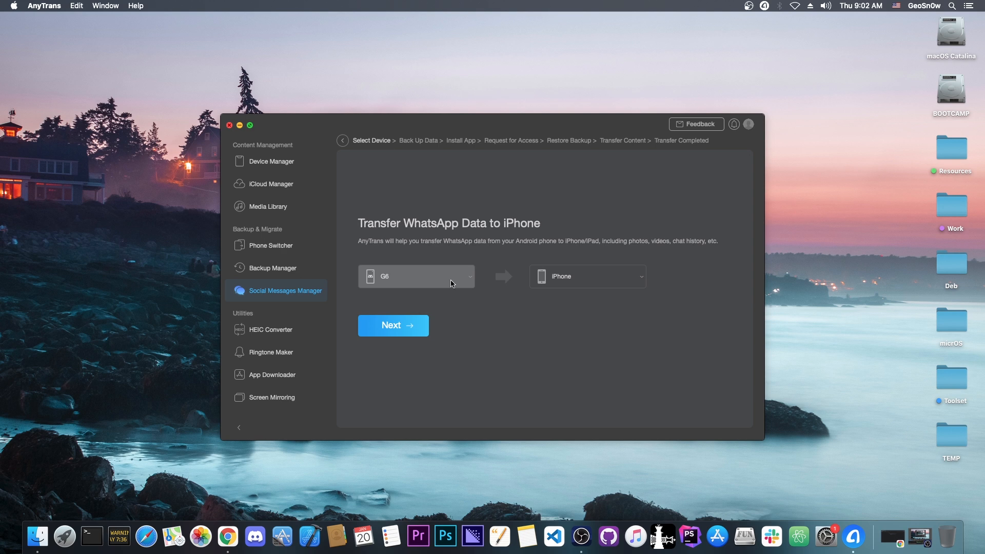
pyautogui.click(392, 325)
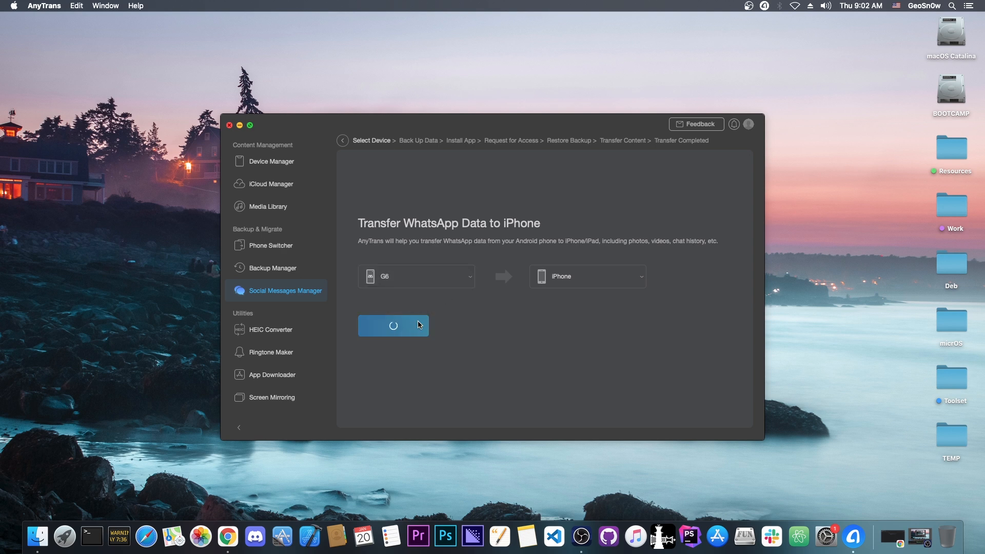
pyautogui.click(393, 325)
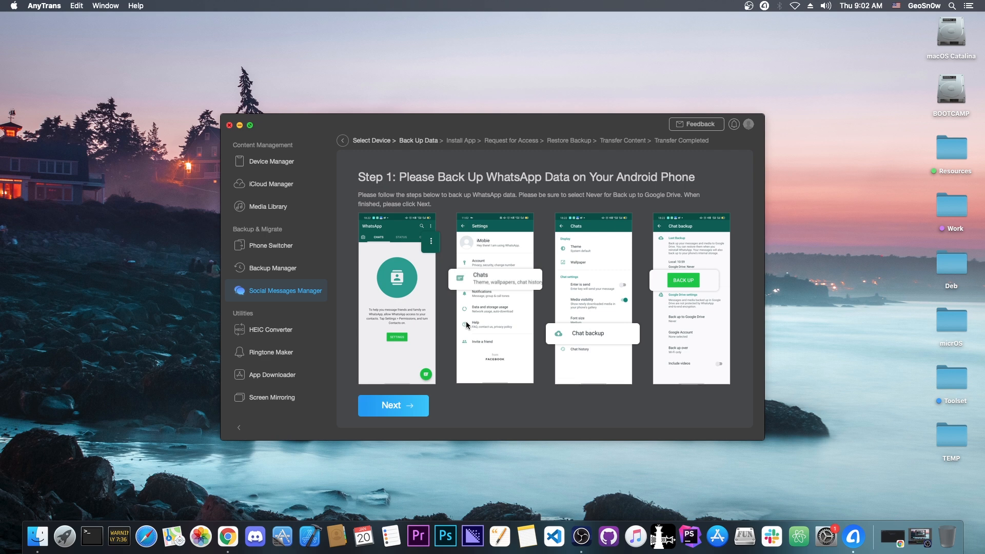
pyautogui.moveTo(449, 243)
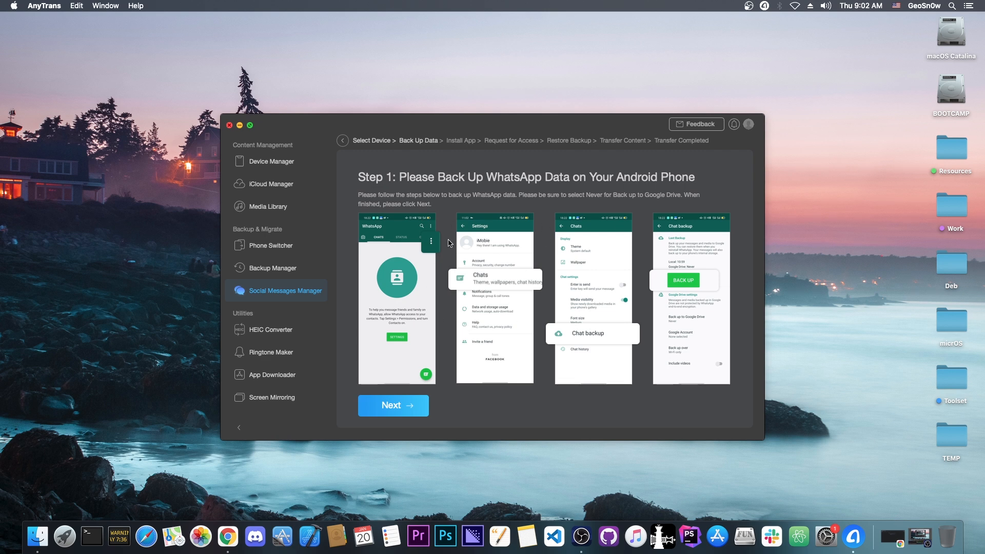
pyautogui.moveTo(519, 276)
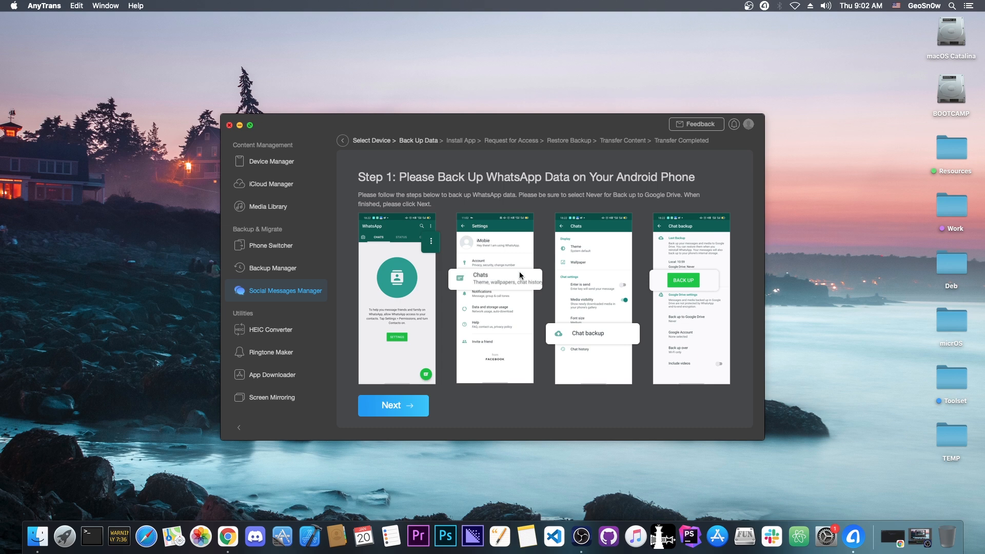
pyautogui.moveTo(392, 405)
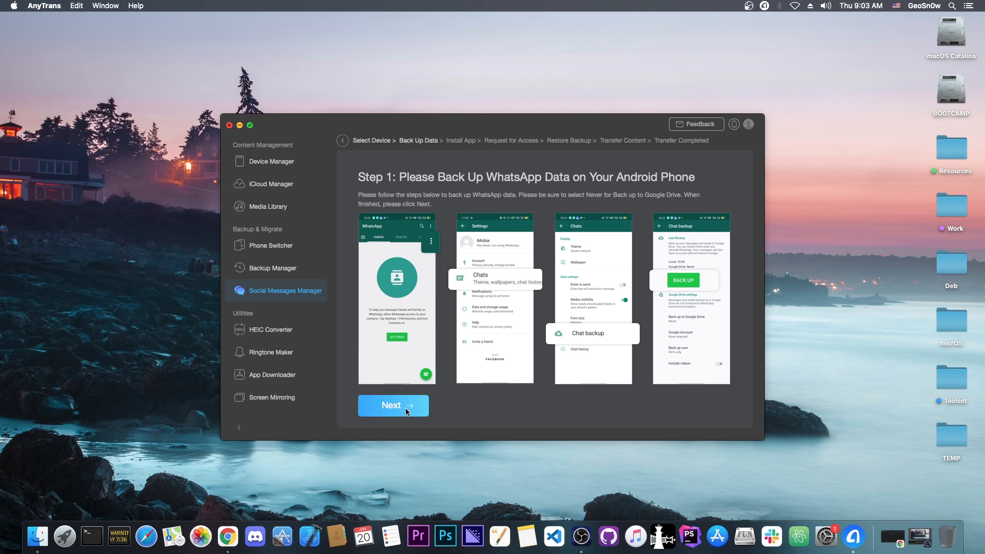
# - Accept the enhanced WhatsApp install notice at Step 2 and continue to the restore step
pyautogui.click(393, 405)
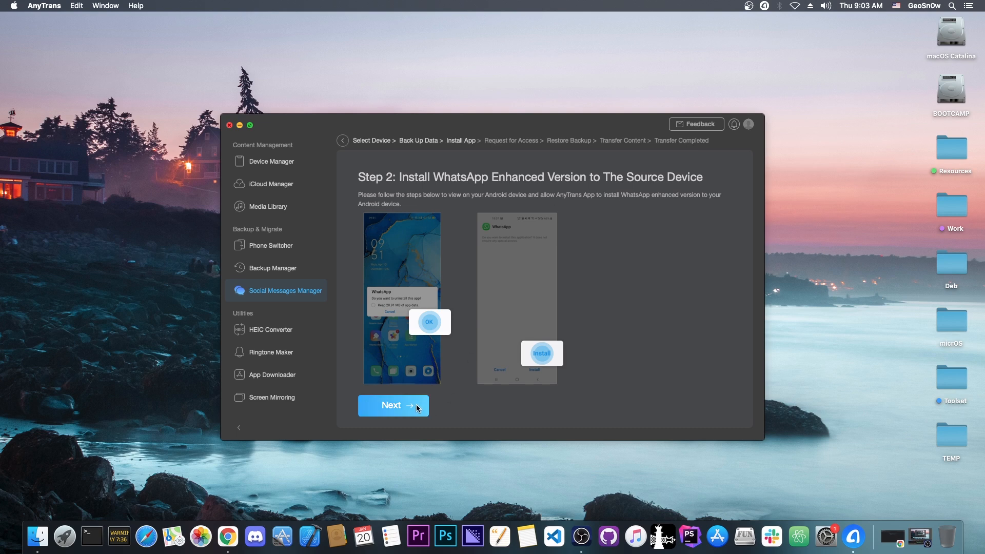
pyautogui.moveTo(587, 288)
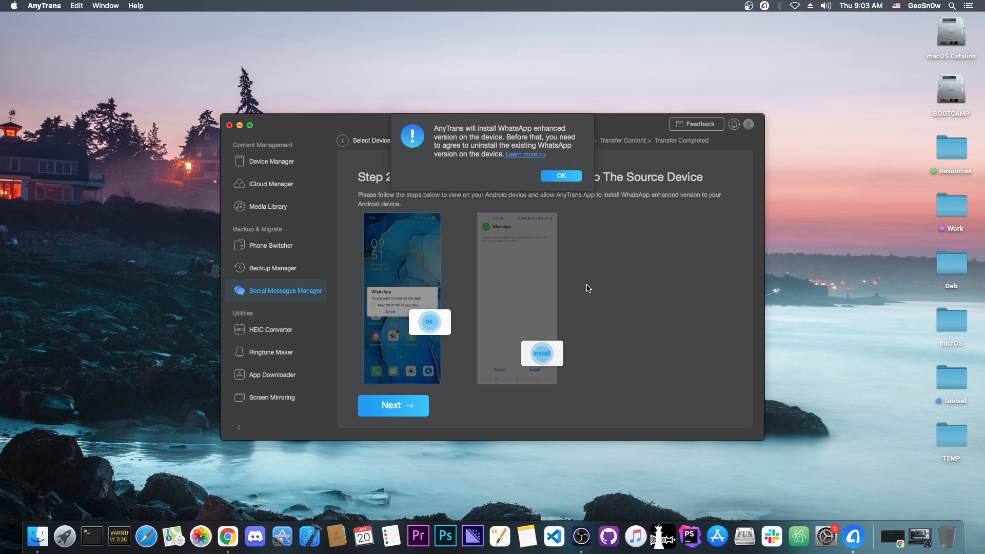
pyautogui.click(560, 175)
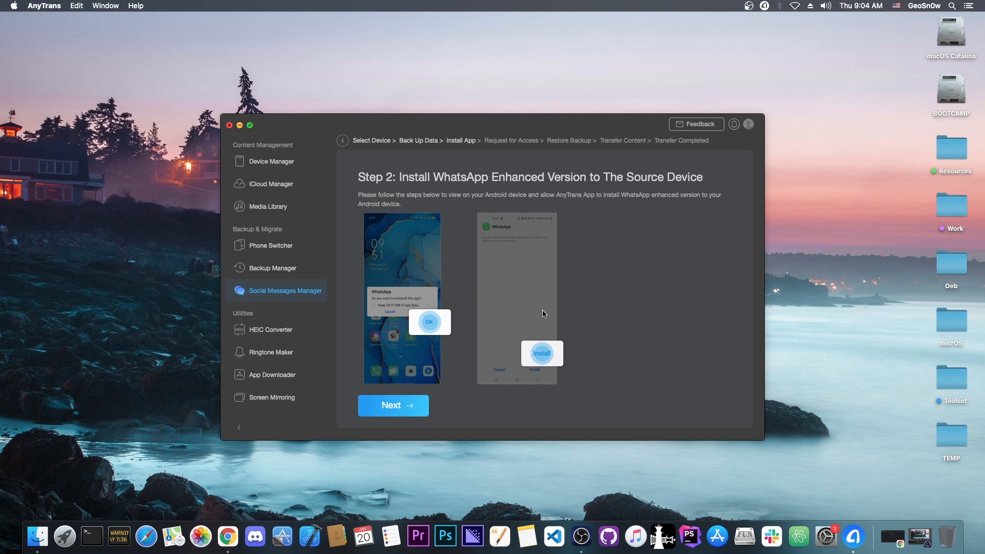
pyautogui.click(393, 405)
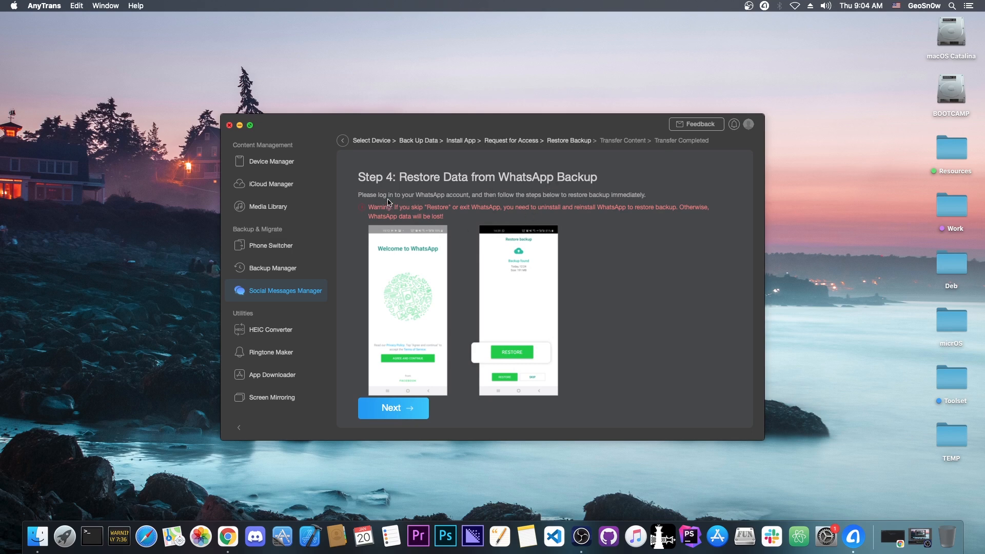
pyautogui.moveTo(419, 204)
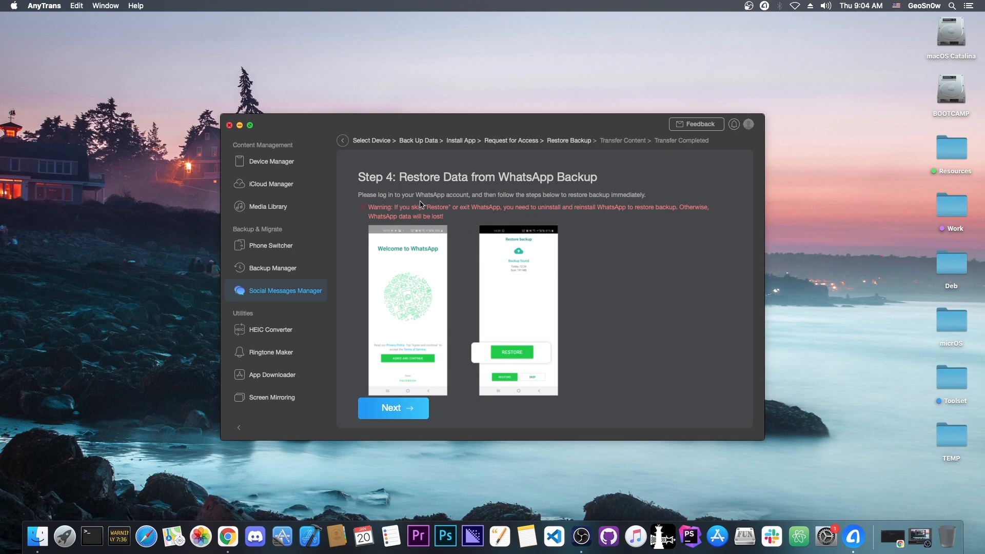
pyautogui.moveTo(467, 209)
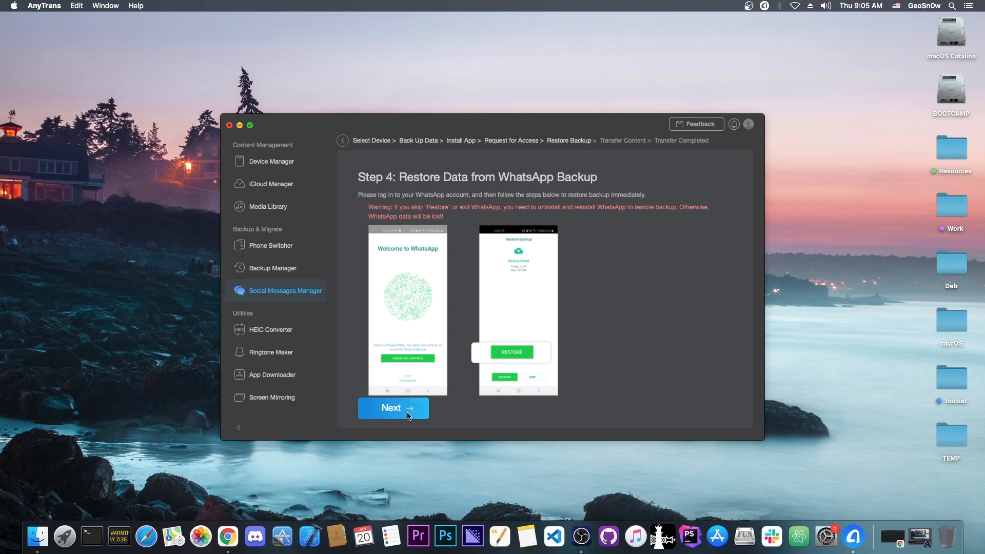
# - Let the WhatsApp restore finish with 2.4 GB of data restored
pyautogui.click(393, 407)
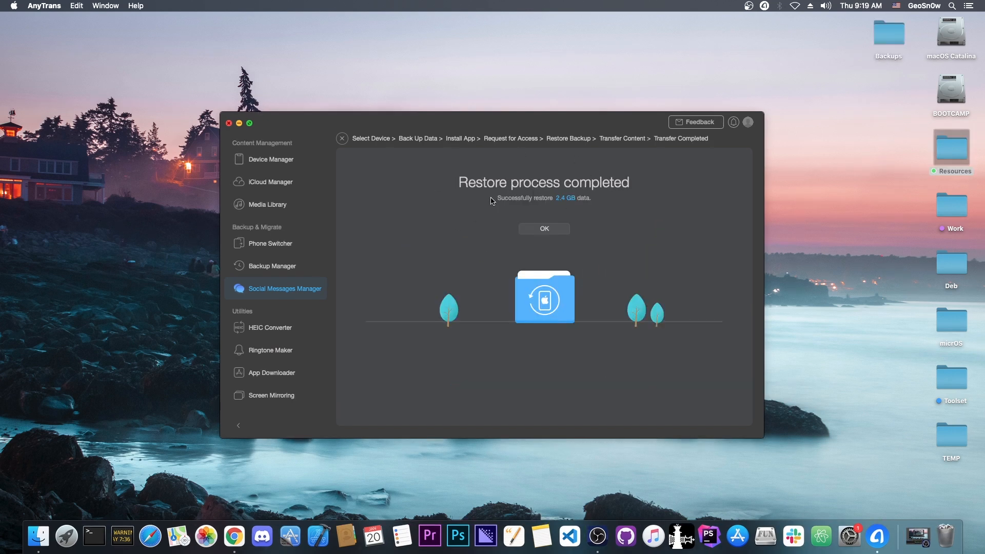
pyautogui.moveTo(541, 207)
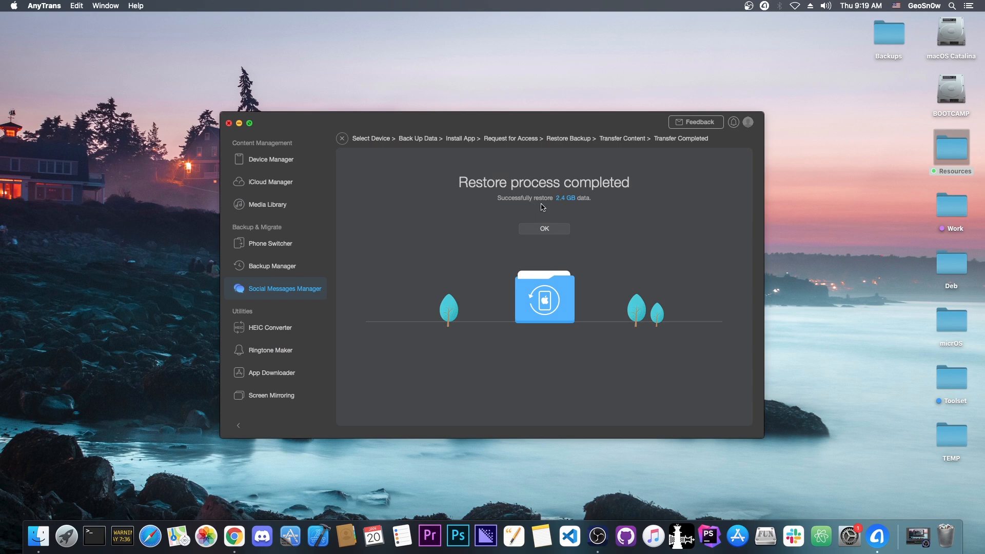
pyautogui.moveTo(580, 207)
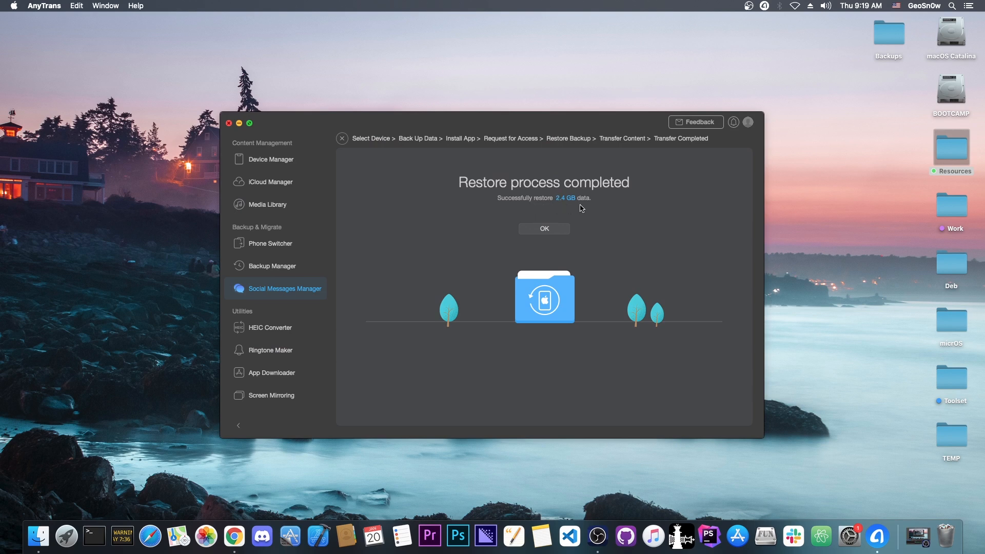
# - Close the restore result and begin a new WhatsApp backup for the iPhone
pyautogui.click(544, 227)
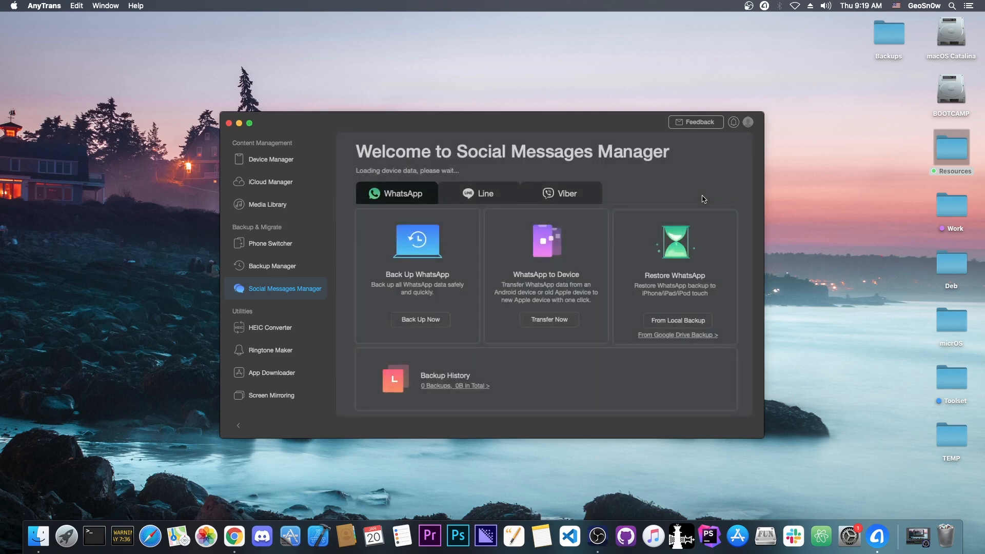
pyautogui.moveTo(386, 153)
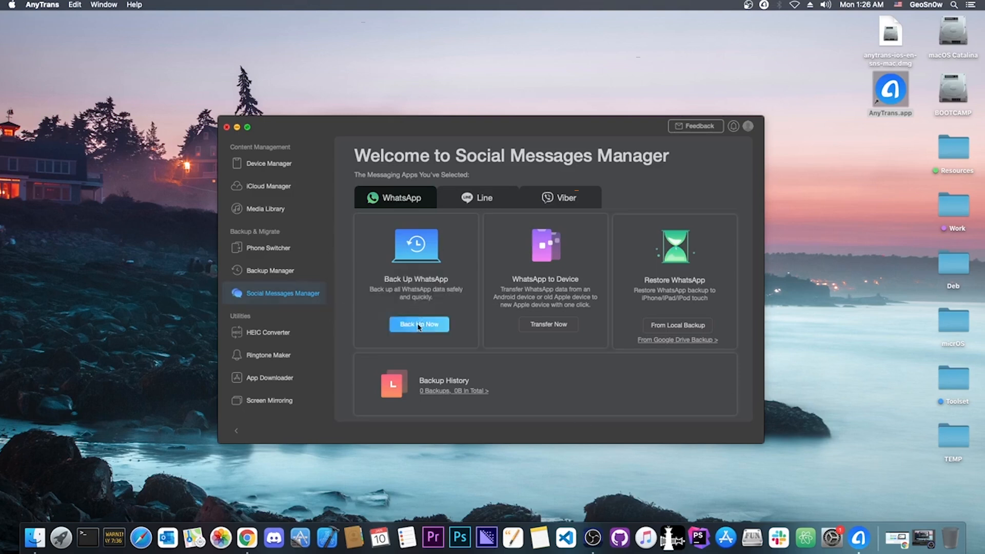
pyautogui.click(419, 324)
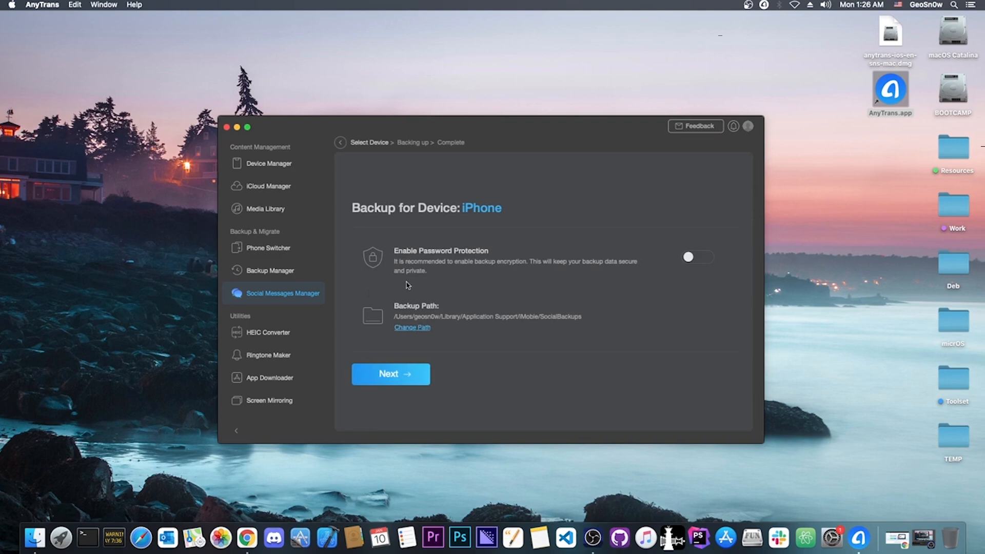
pyautogui.moveTo(414, 270)
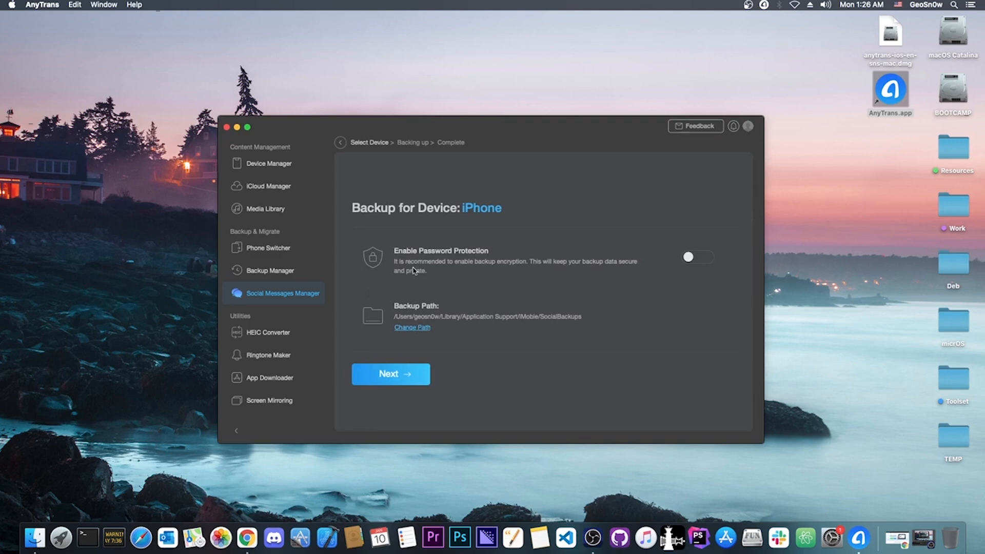
pyautogui.moveTo(441, 267)
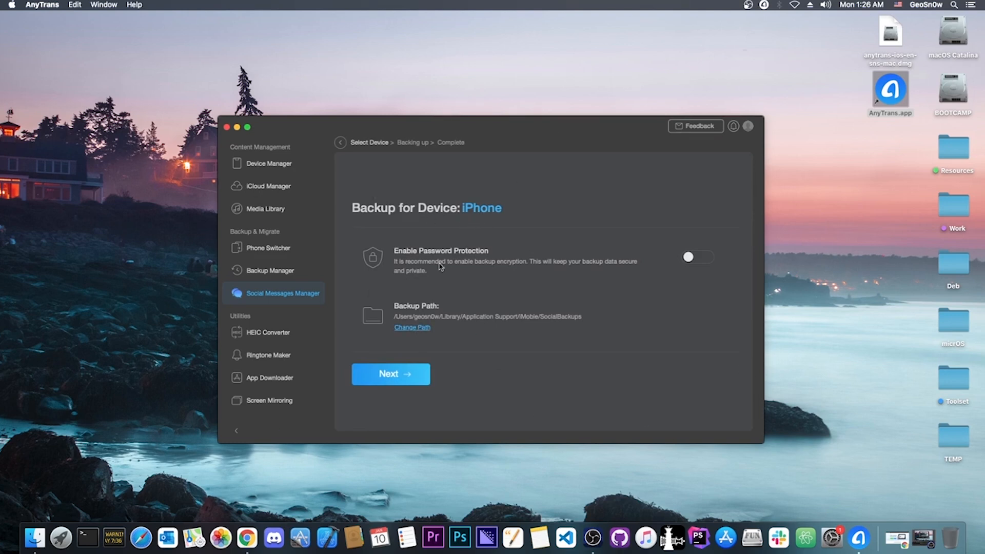
pyautogui.moveTo(517, 270)
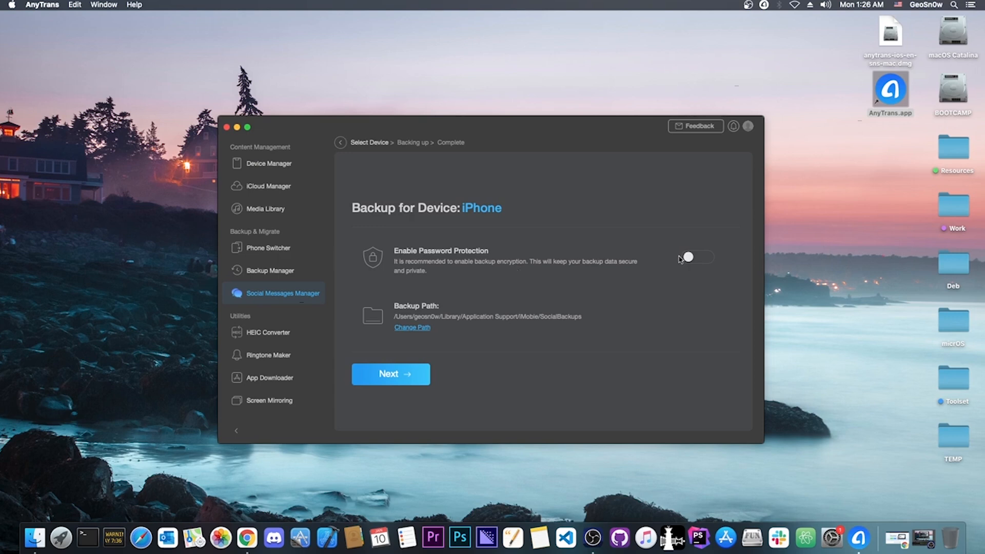
# - Enable password protection for the WhatsApp backup and enter the password with verification
pyautogui.click(696, 257)
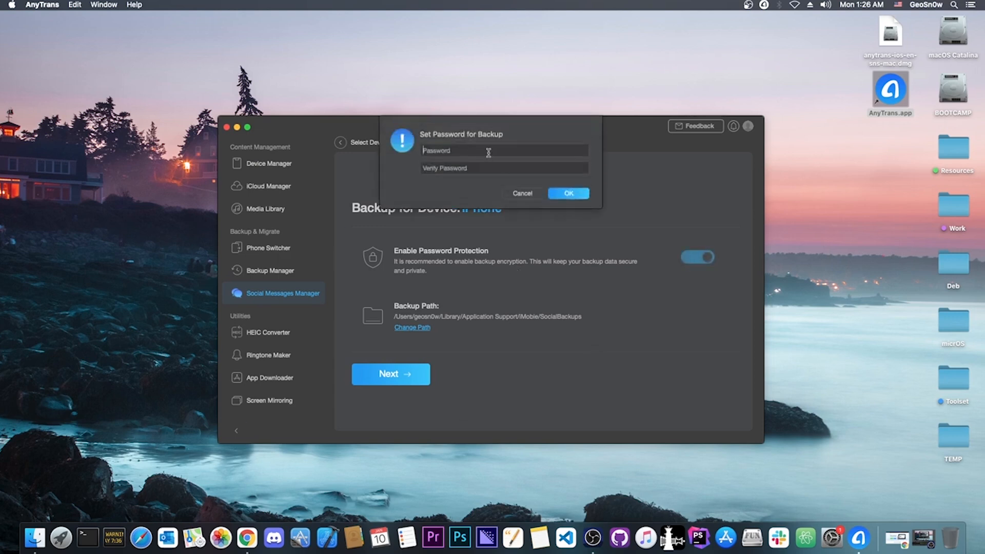
pyautogui.write('•')
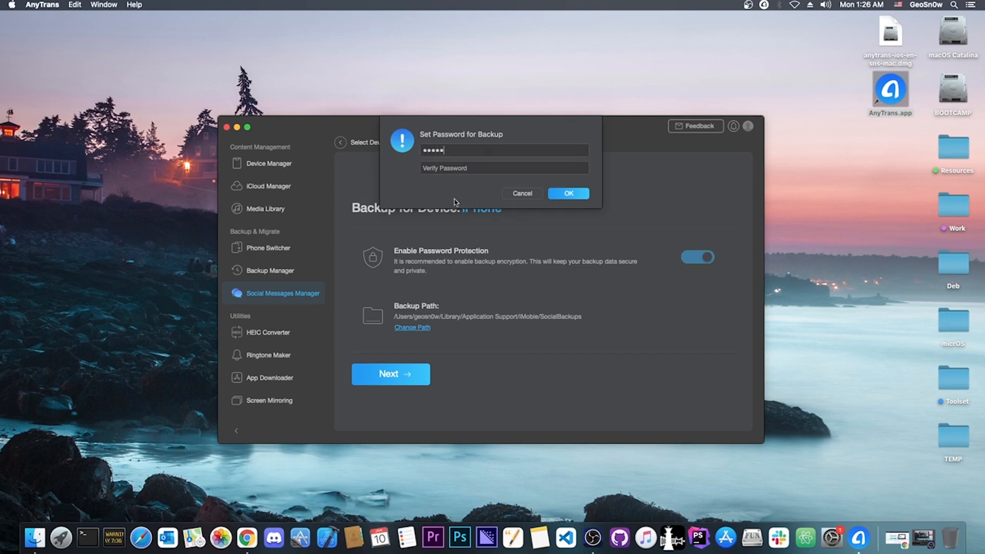
pyautogui.click(568, 193)
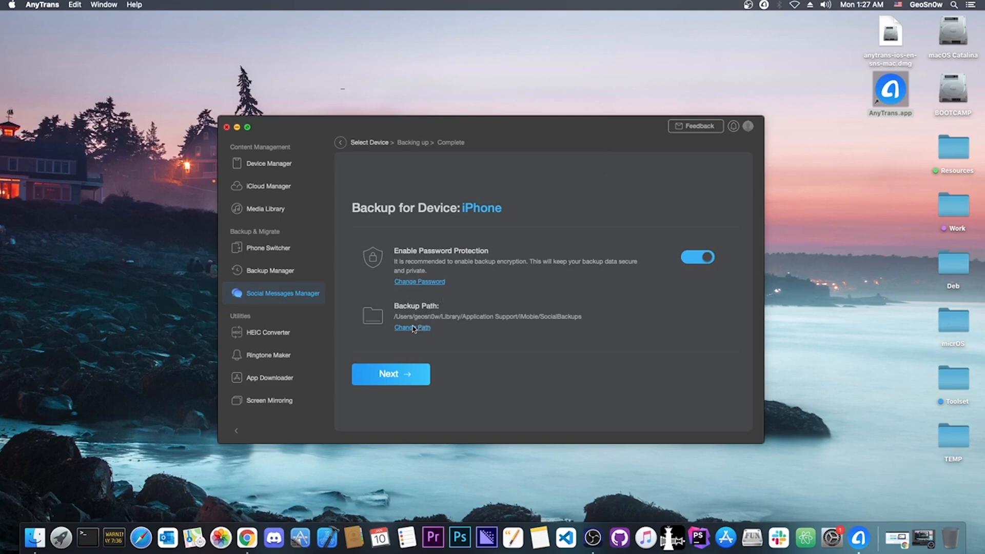
# - Point the backup path to a new Backups folder on the Desktop
pyautogui.click(413, 327)
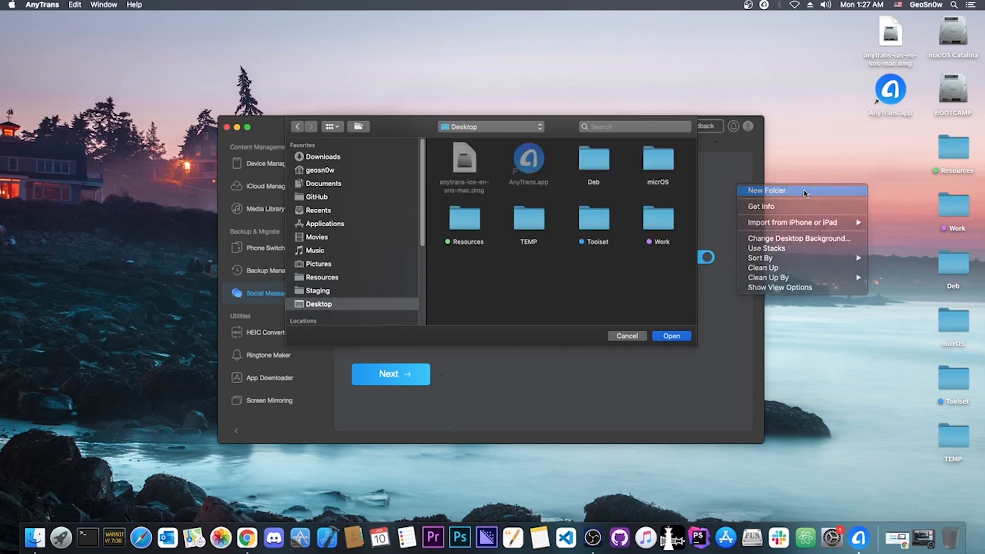
pyautogui.click(765, 191)
pyautogui.write('Backups')
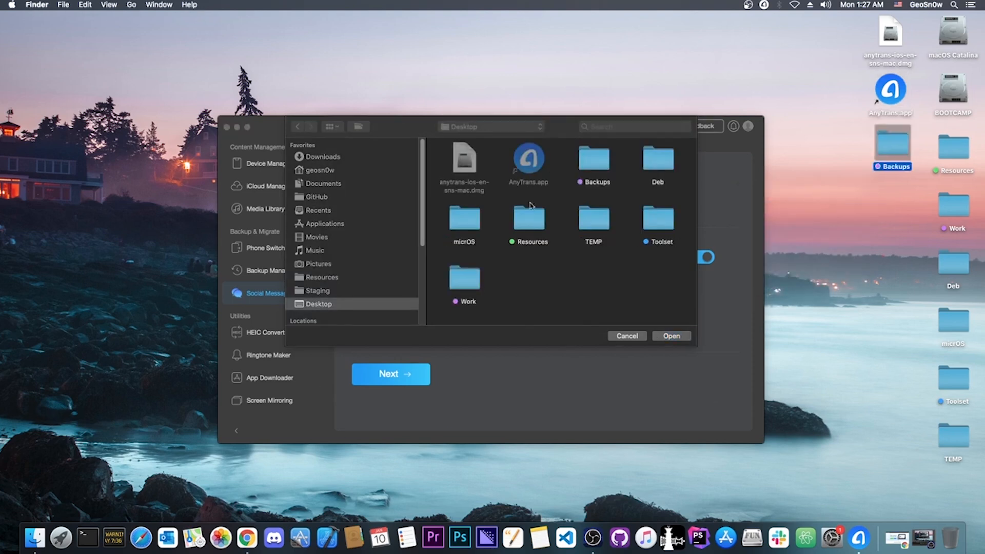
pyautogui.click(670, 336)
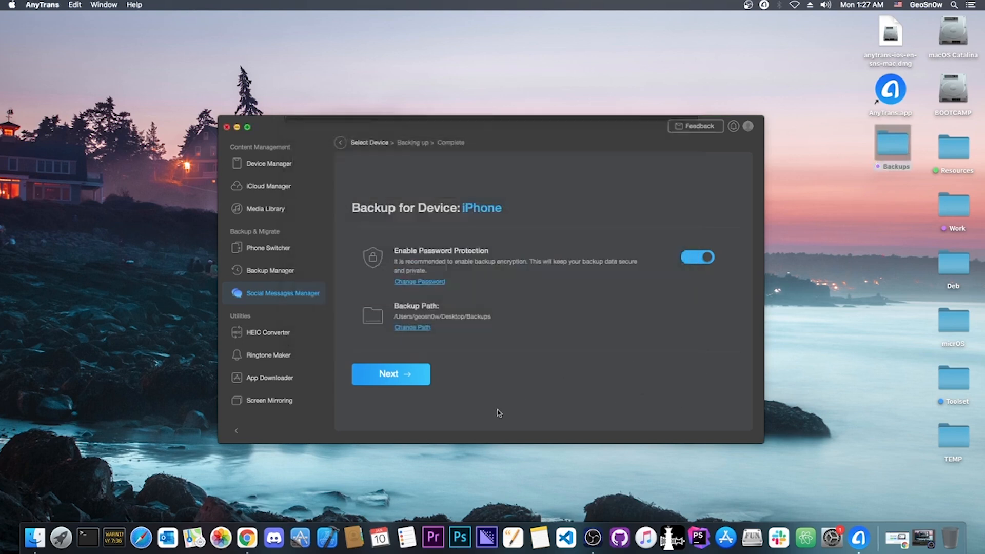
pyautogui.moveTo(555, 330)
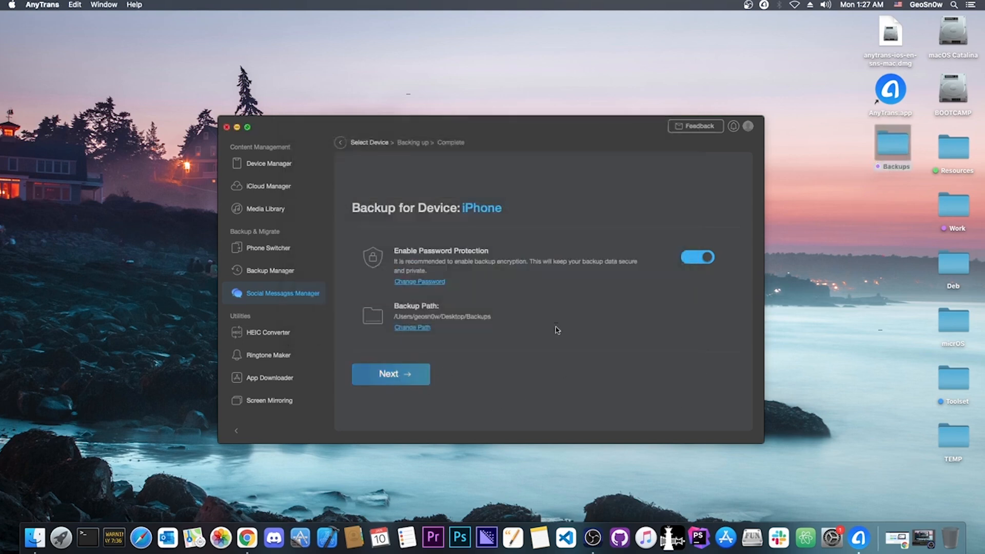
pyautogui.click(390, 373)
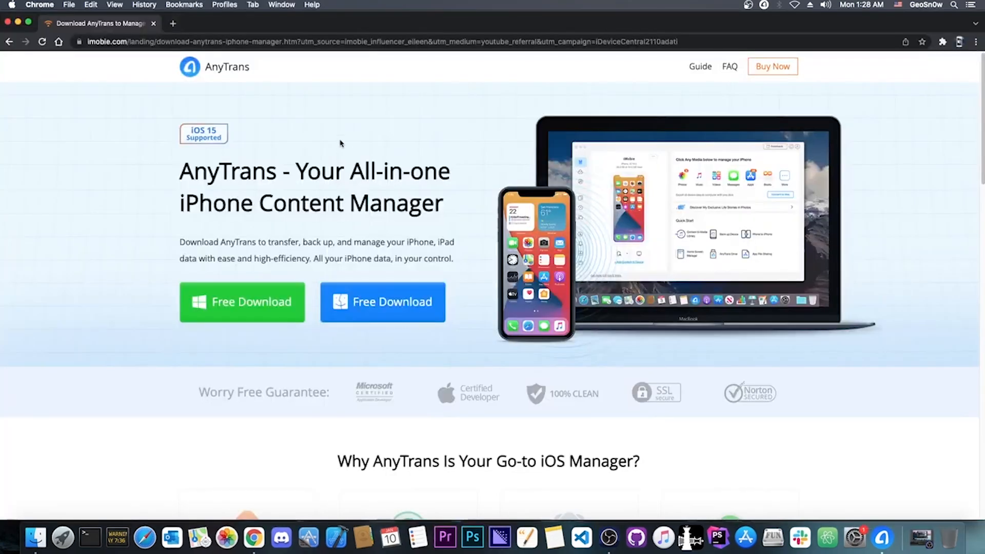
pyautogui.moveTo(412, 144)
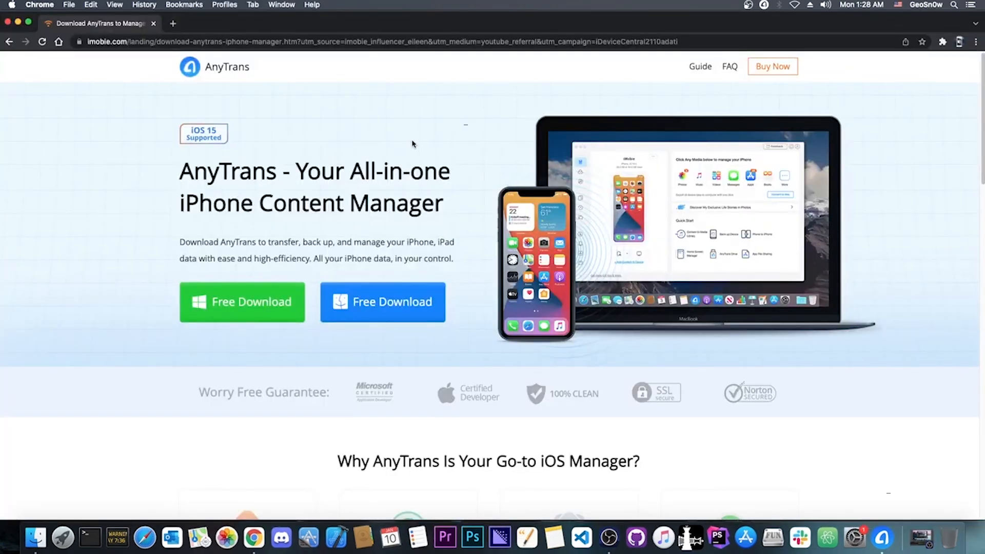
pyautogui.moveTo(699, 67)
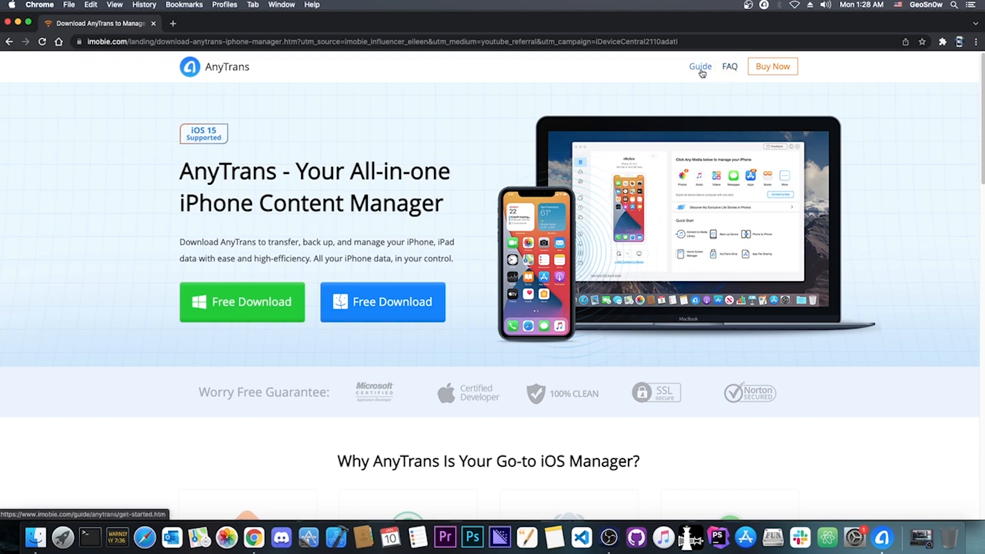
# - Open the Back up Social Messages article from the AnyTrans online guide on imobie.com
pyautogui.click(699, 66)
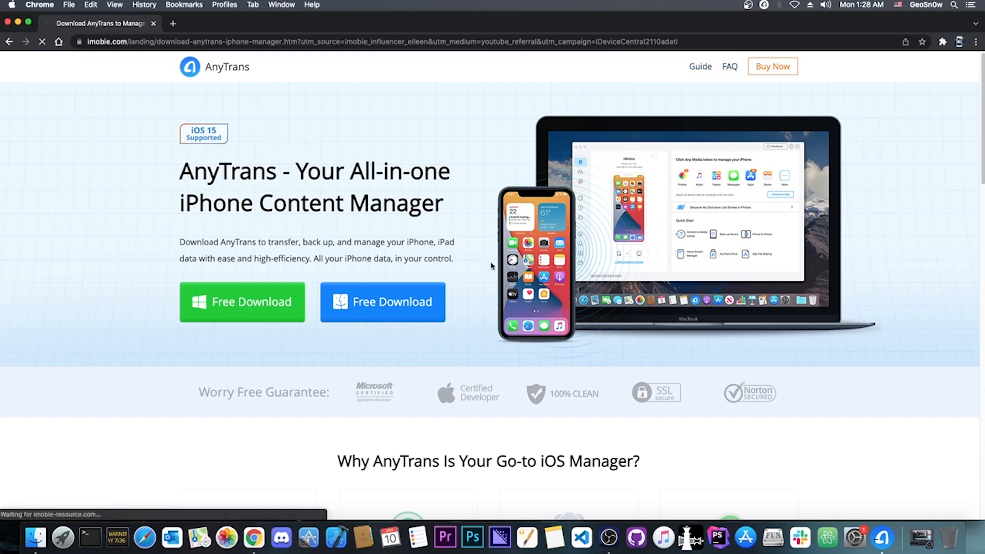
pyautogui.click(700, 67)
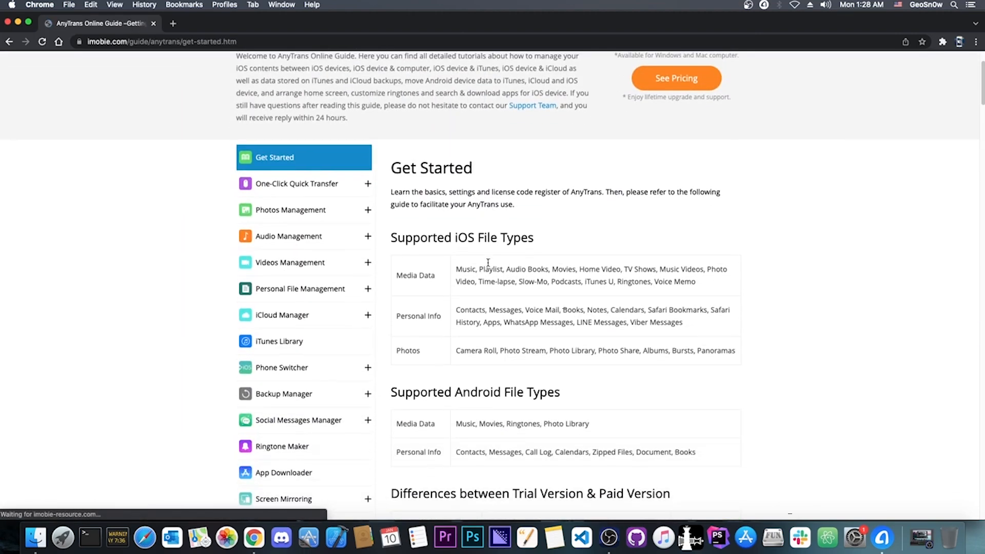
pyautogui.scroll(-3)
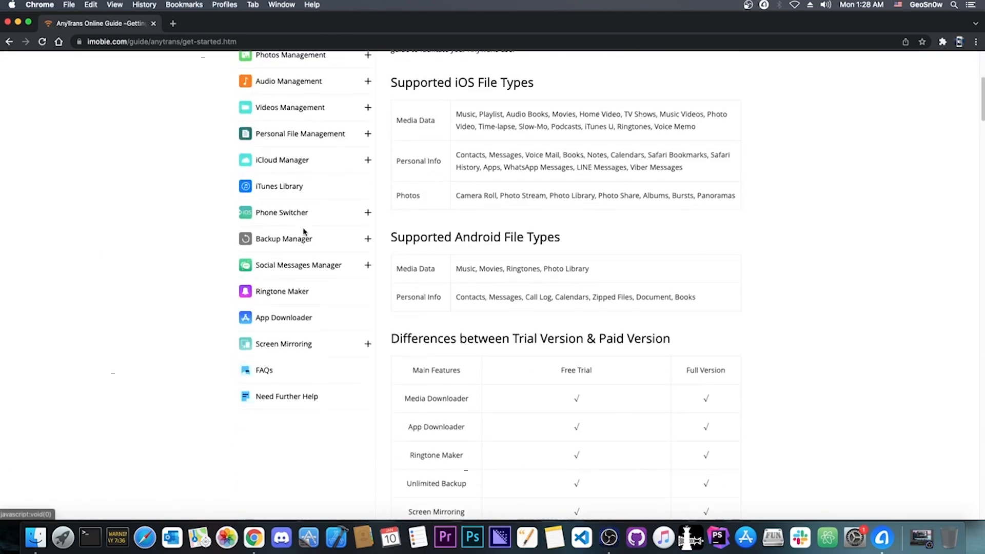
pyautogui.moveTo(299, 269)
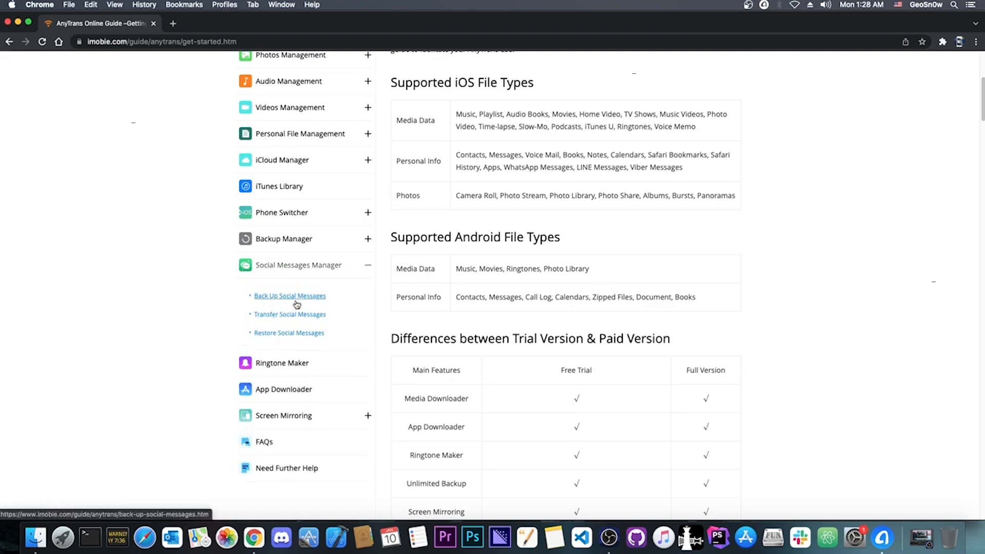
pyautogui.click(289, 296)
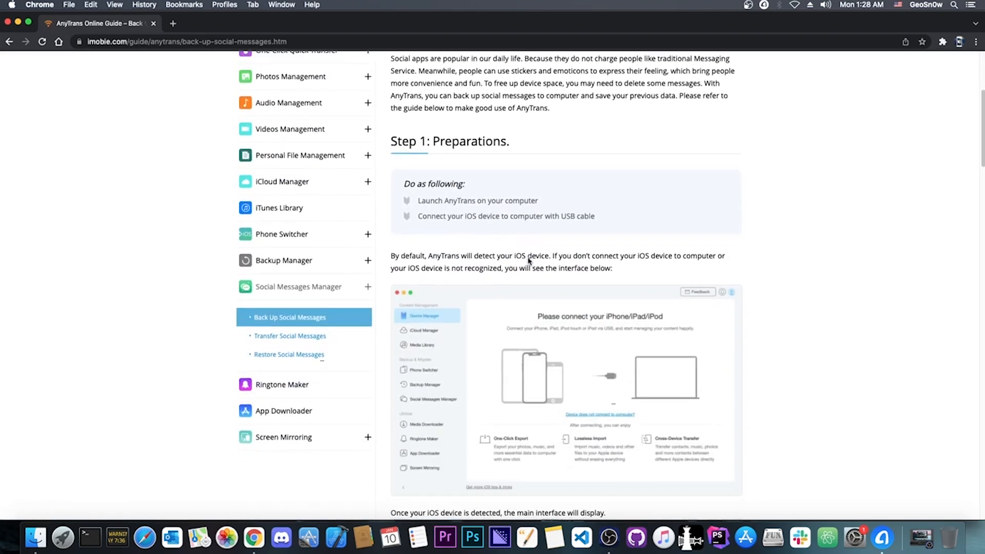
# - Mark the guide as helpful at its bottom so the page thanks you for the feedback
pyautogui.scroll(-3)
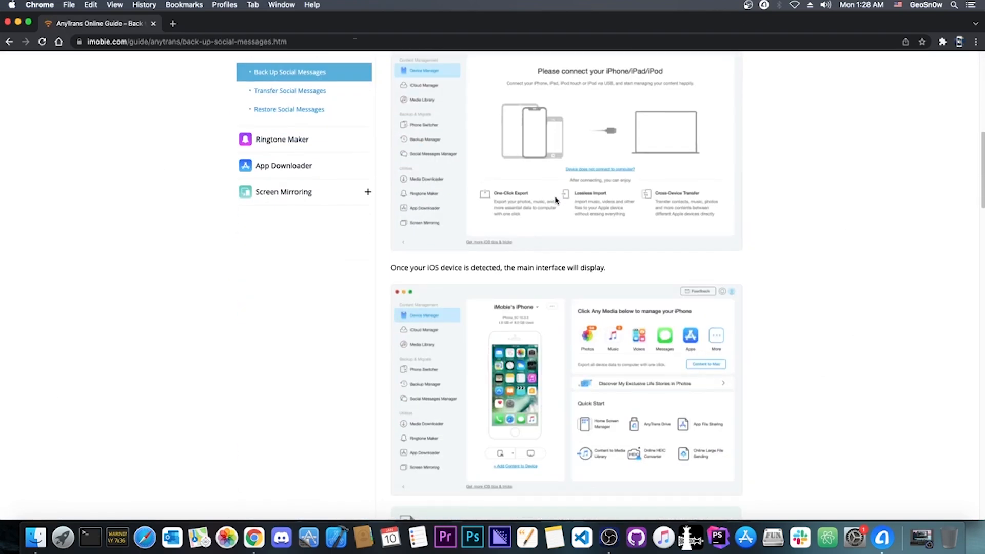
pyautogui.scroll(-3)
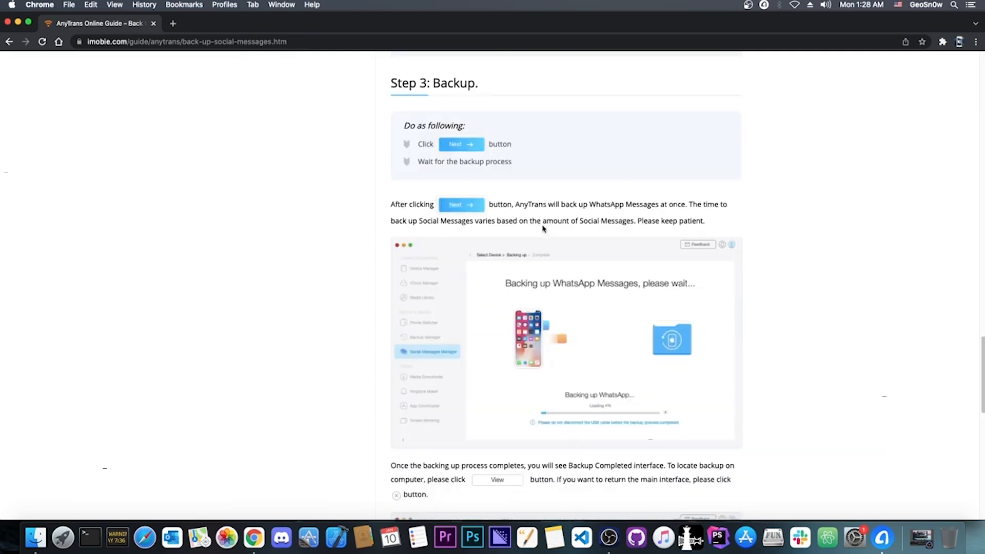
pyautogui.scroll(-3)
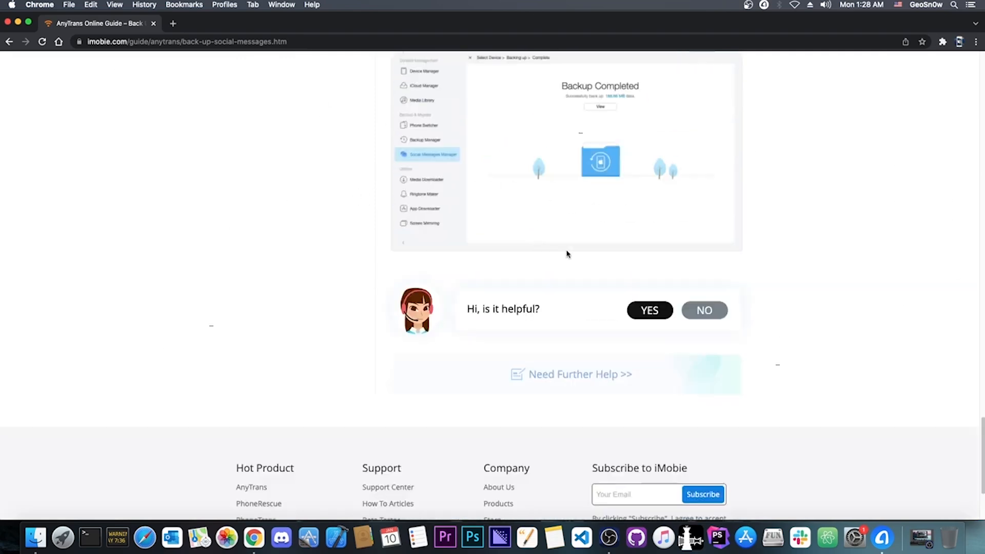
pyautogui.click(649, 310)
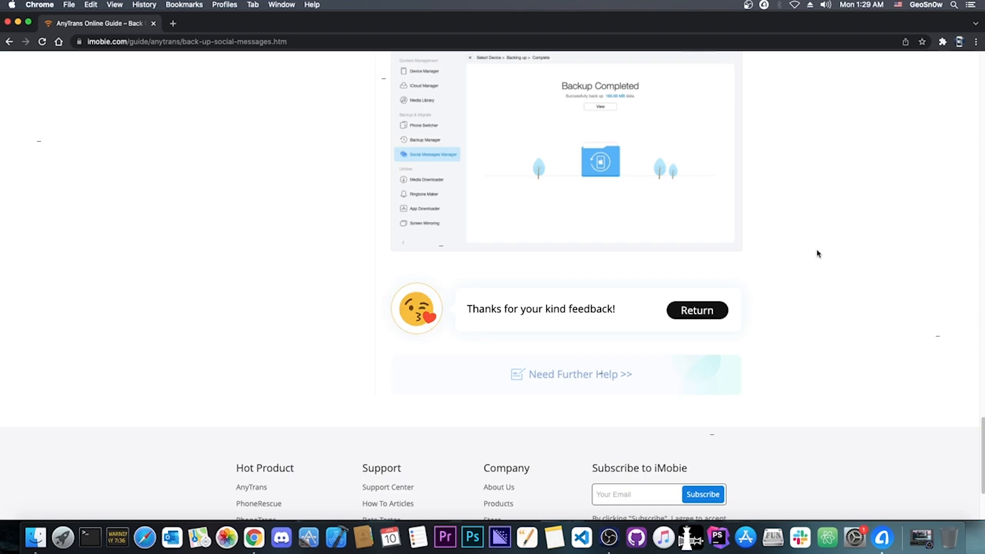
pyautogui.scroll(3)
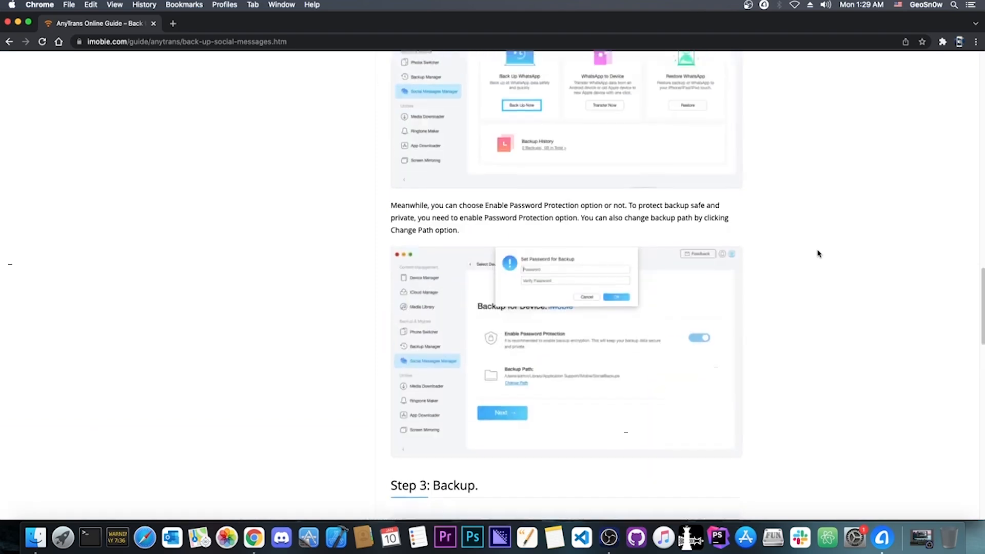
pyautogui.scroll(3)
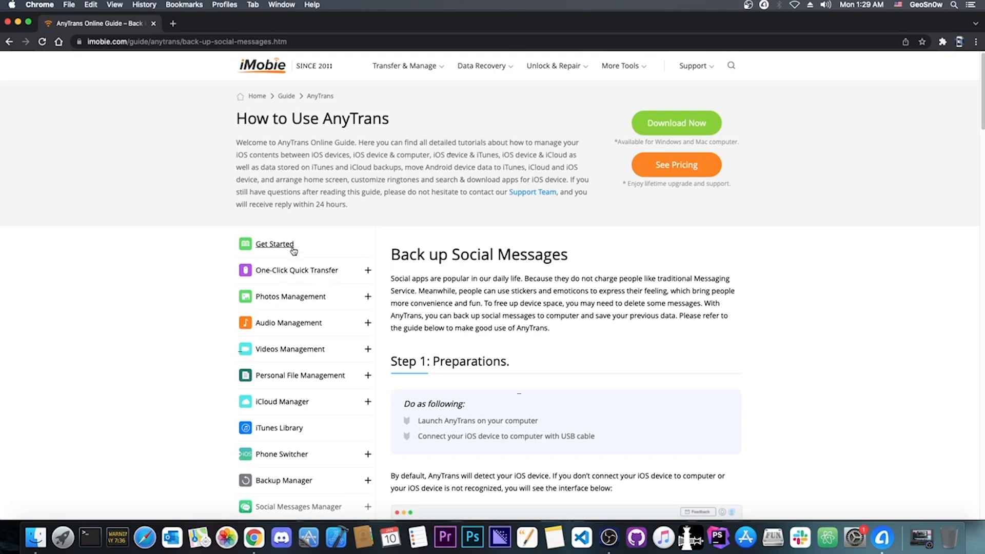
# - Show the Get Started article and browse its feature and supported file-type tables
pyautogui.click(274, 244)
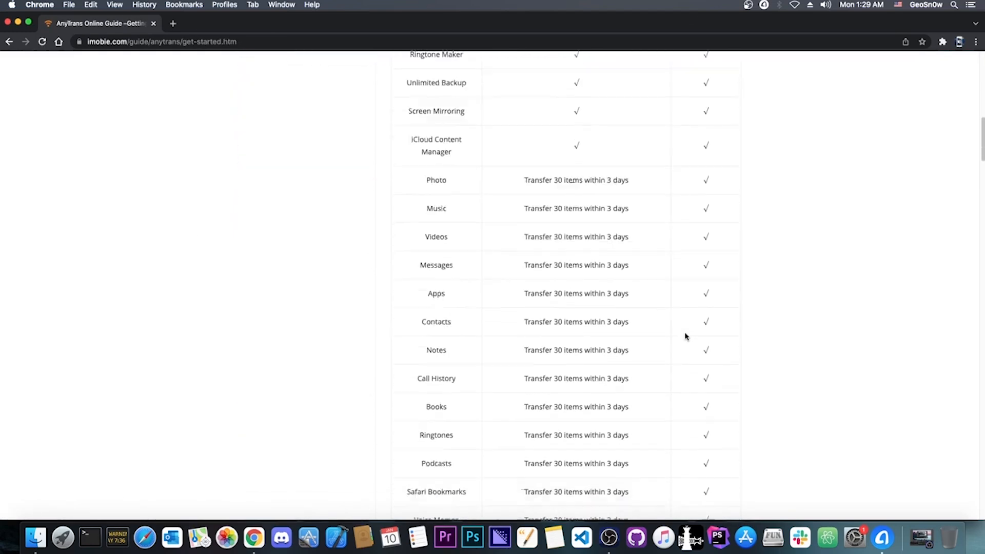
pyautogui.scroll(3)
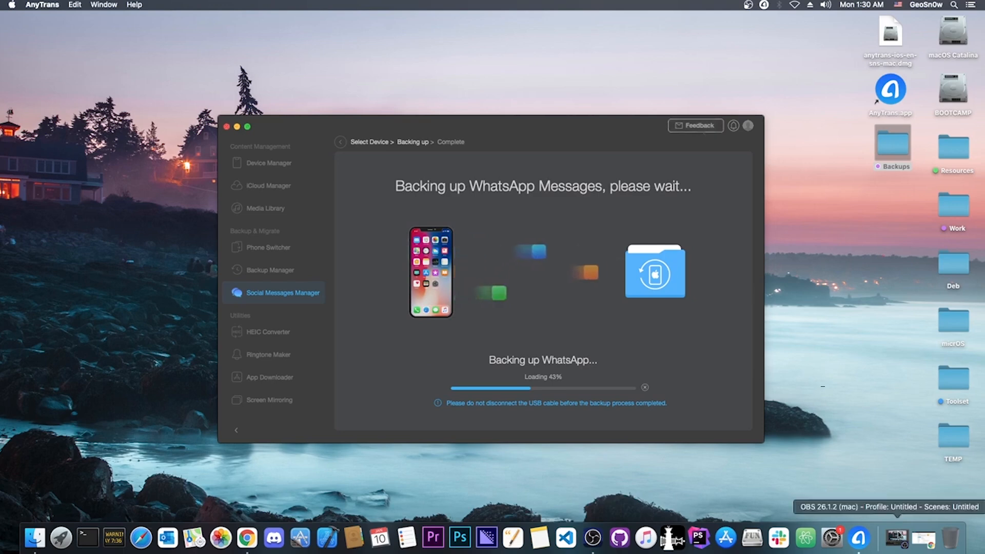
pyautogui.click(247, 536)
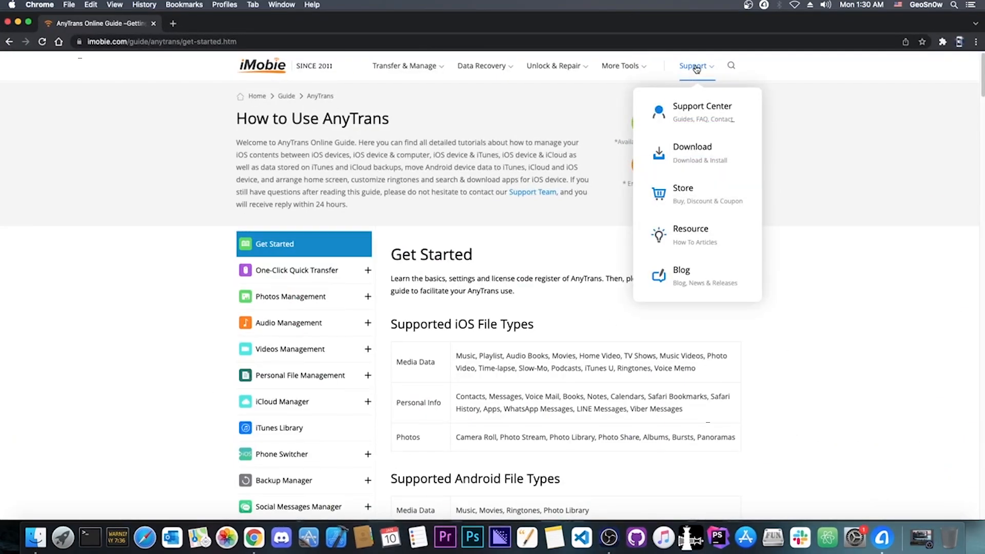
# - Reach the blank Submit Ticket form through Support Center and look over its fields
pyautogui.click(701, 109)
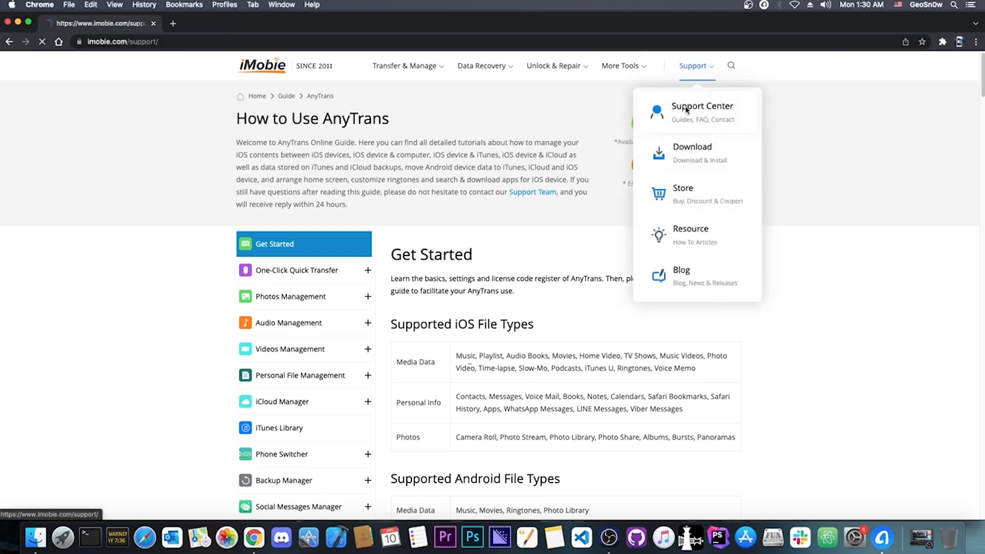
pyautogui.click(702, 106)
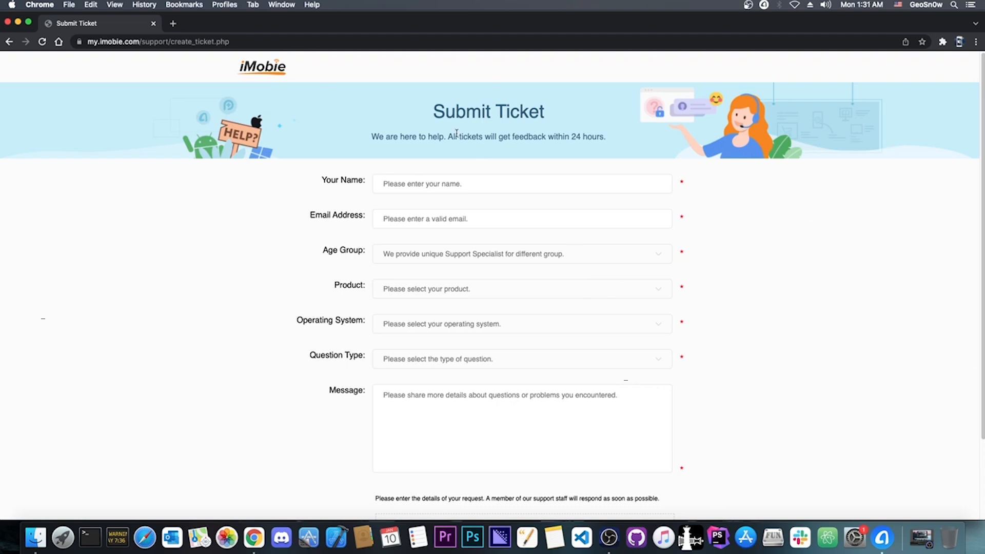
pyautogui.scroll(-3)
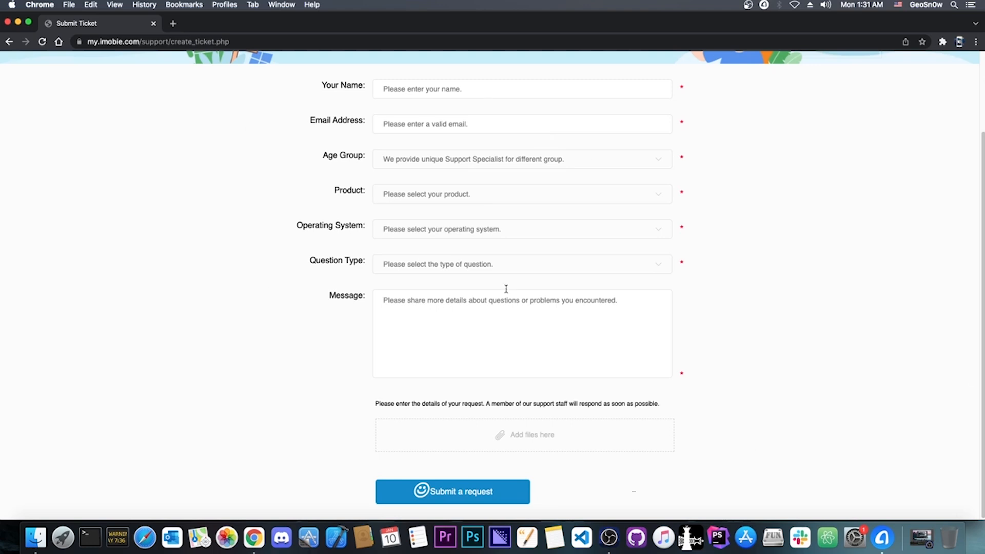
pyautogui.moveTo(482, 380)
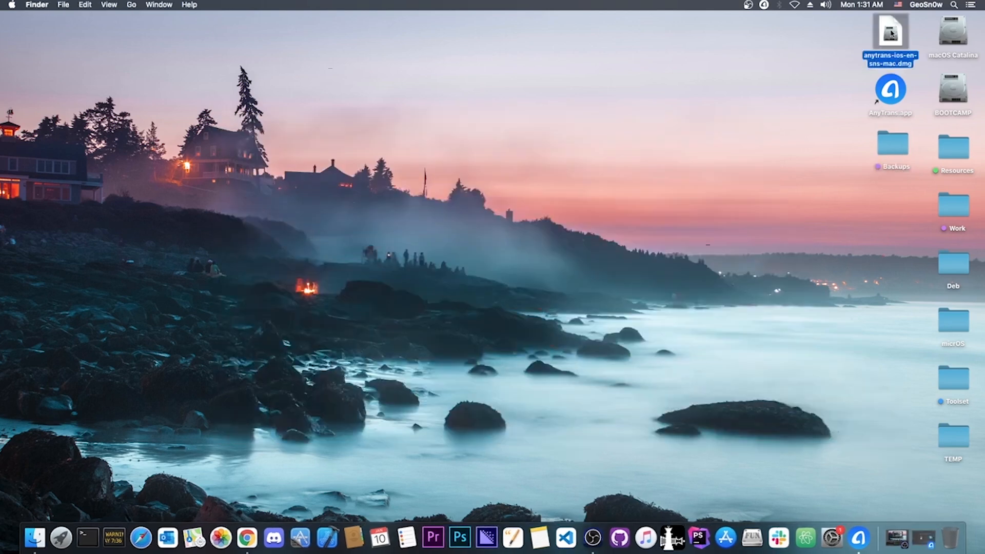
# - Mount the AnyTrans .dmg, select AnyTrans Installer.app, then launch AnyTrans.app from the desktop
pyautogui.doubleClick(889, 35)
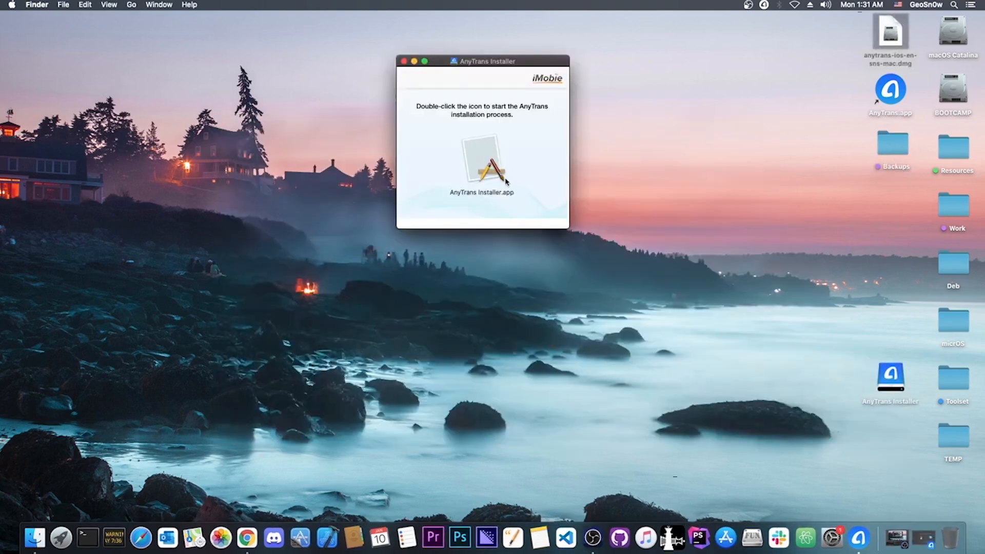
pyautogui.click(481, 160)
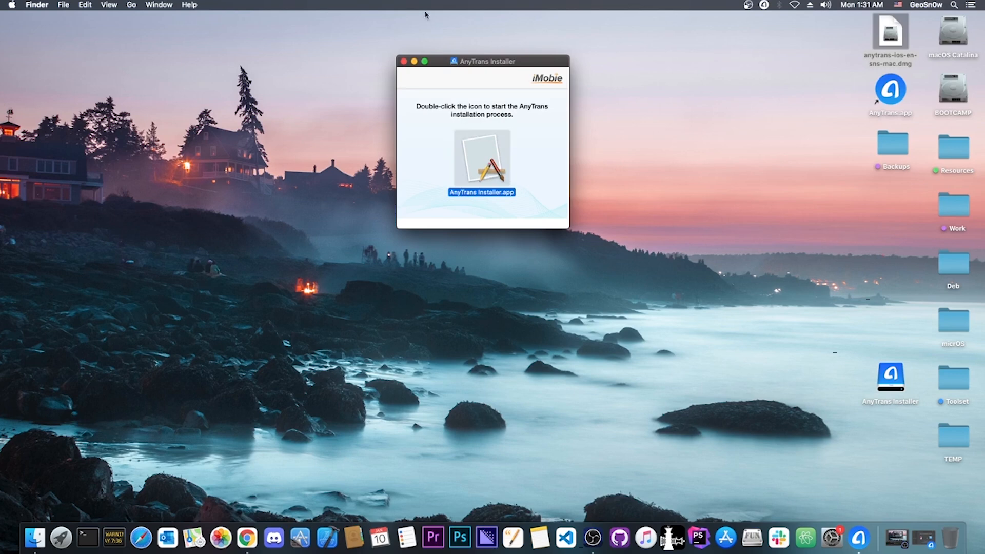
pyautogui.click(406, 60)
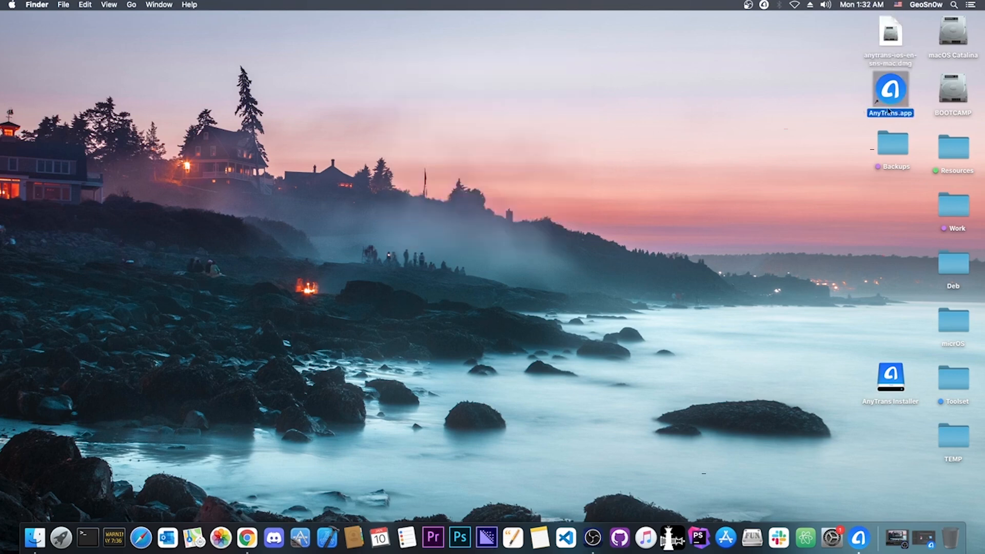
pyautogui.moveTo(784, 28)
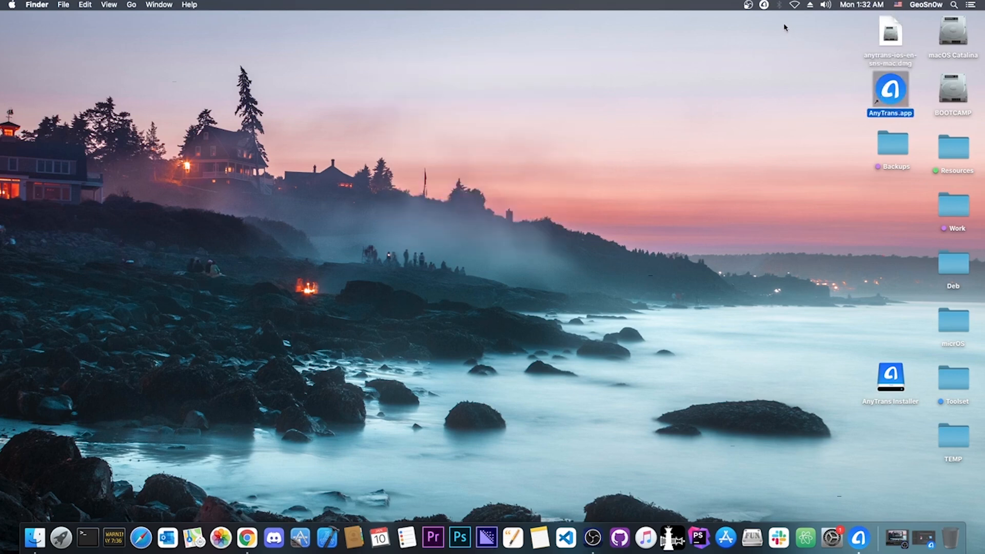
pyautogui.doubleClick(891, 91)
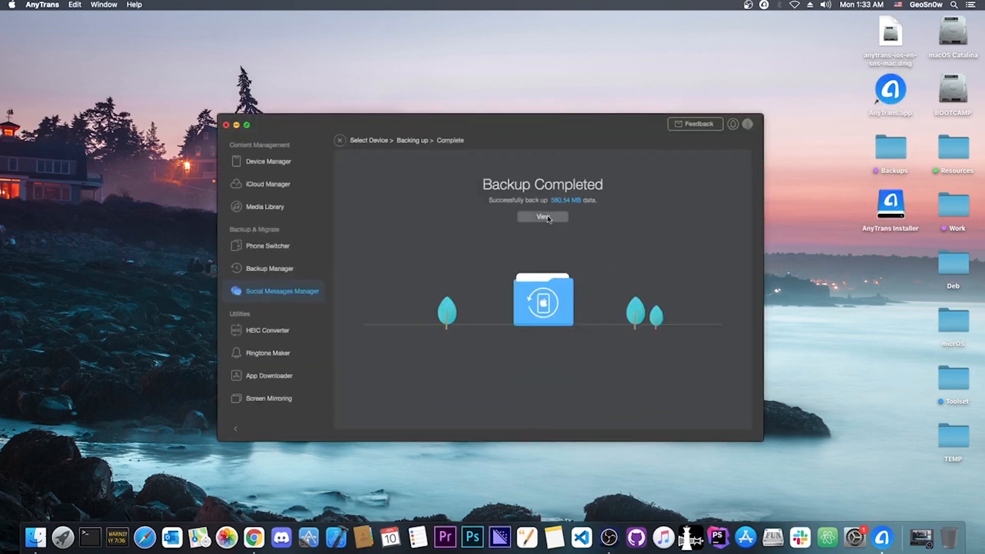
pyautogui.moveTo(575, 207)
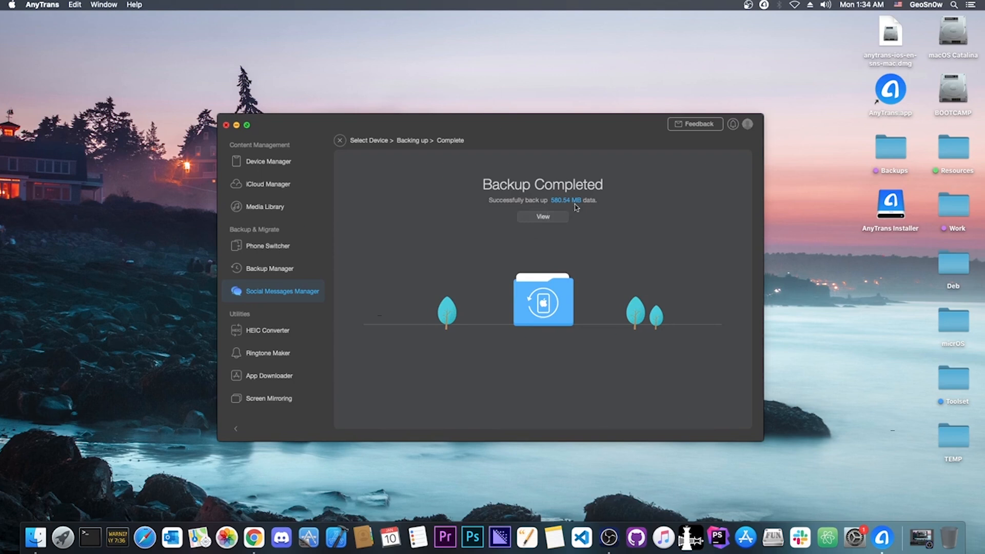
# - View the completed 580.54 MB WhatsApp backup row, then return to the Social Messages Manager home
pyautogui.click(542, 216)
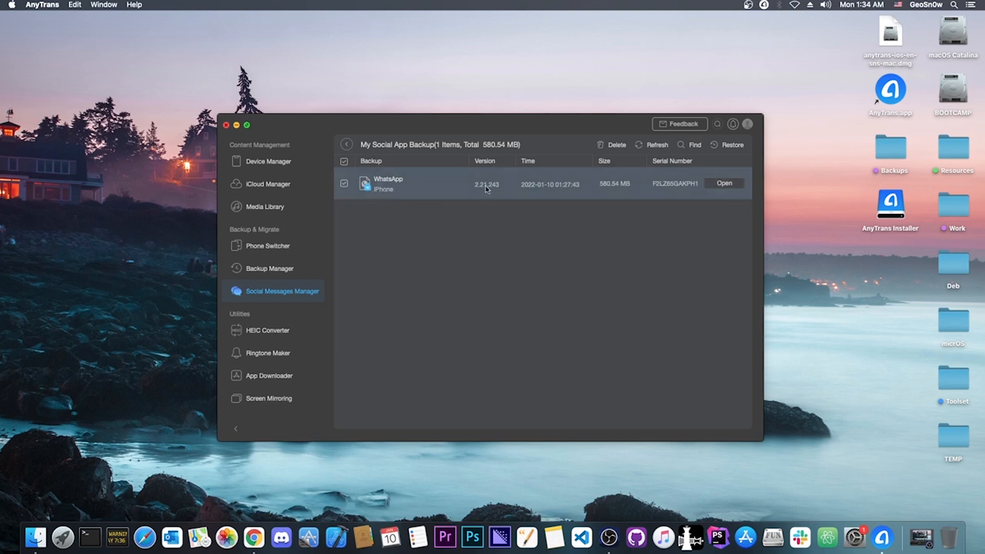
pyautogui.moveTo(605, 205)
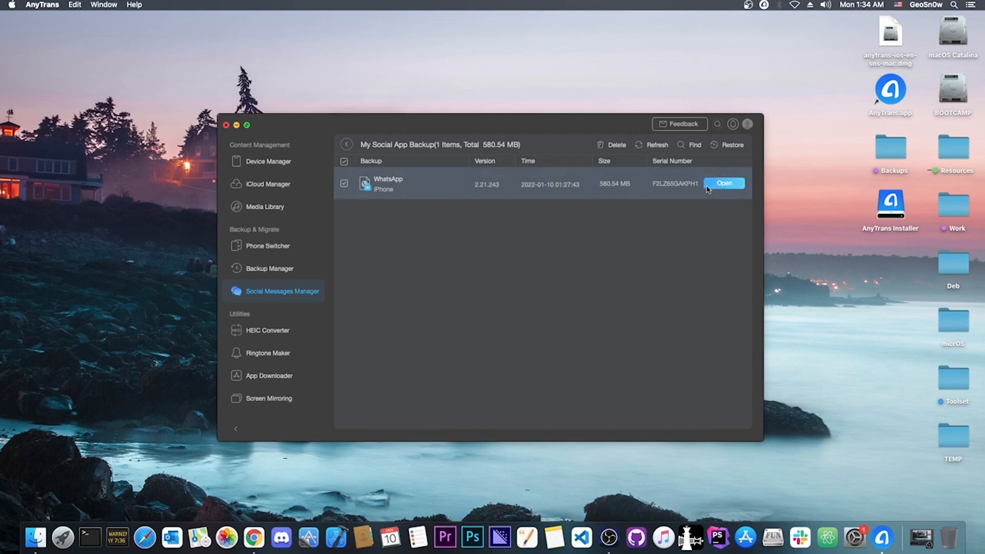
pyautogui.moveTo(383, 150)
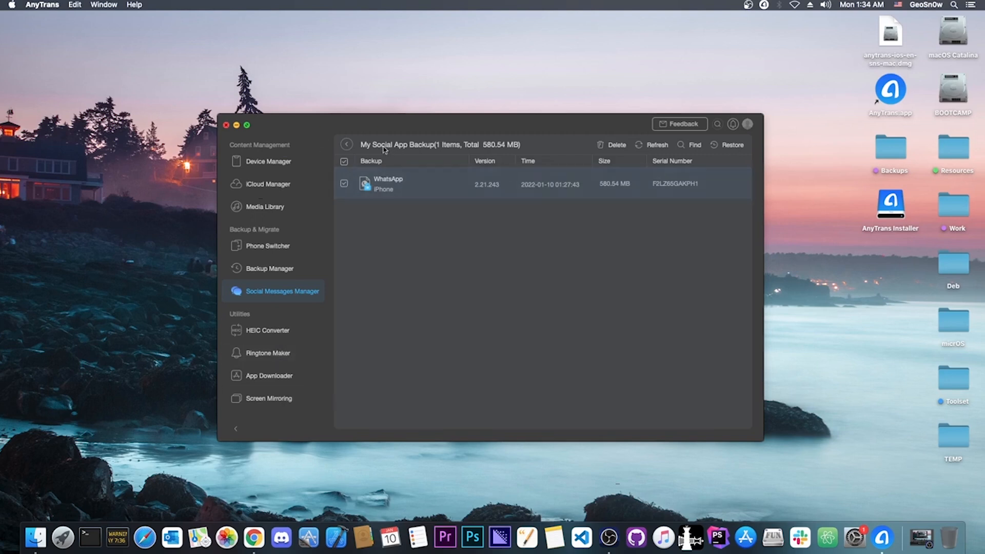
pyautogui.click(346, 145)
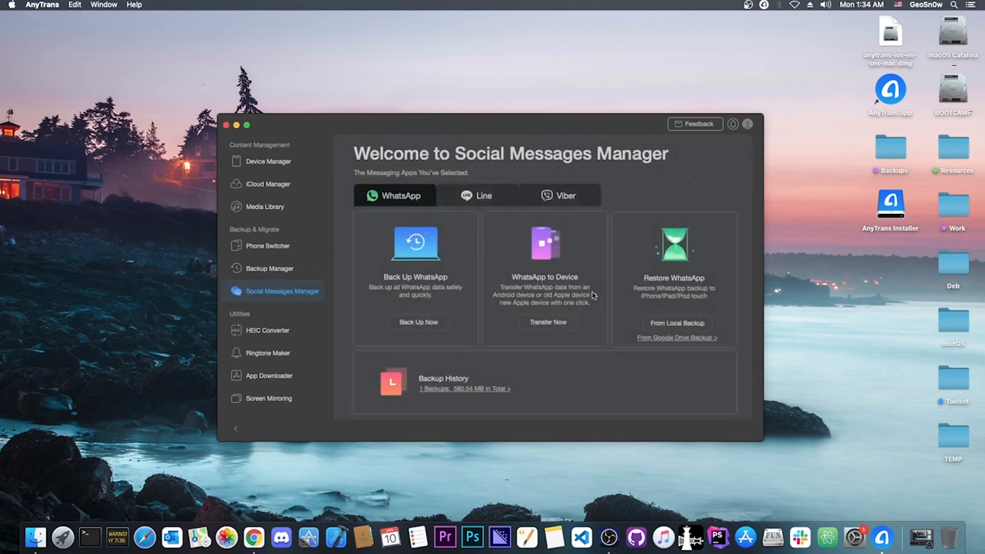
pyautogui.moveTo(671, 308)
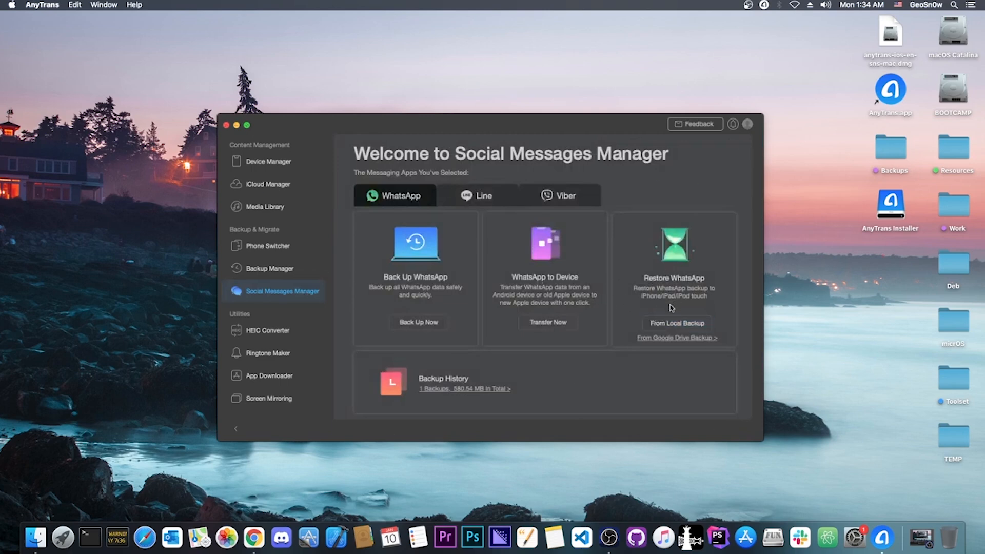
# - Choose From Local Backup under Restore WhatsApp to target the iPhone with the 580.54 MB backup
pyautogui.click(676, 324)
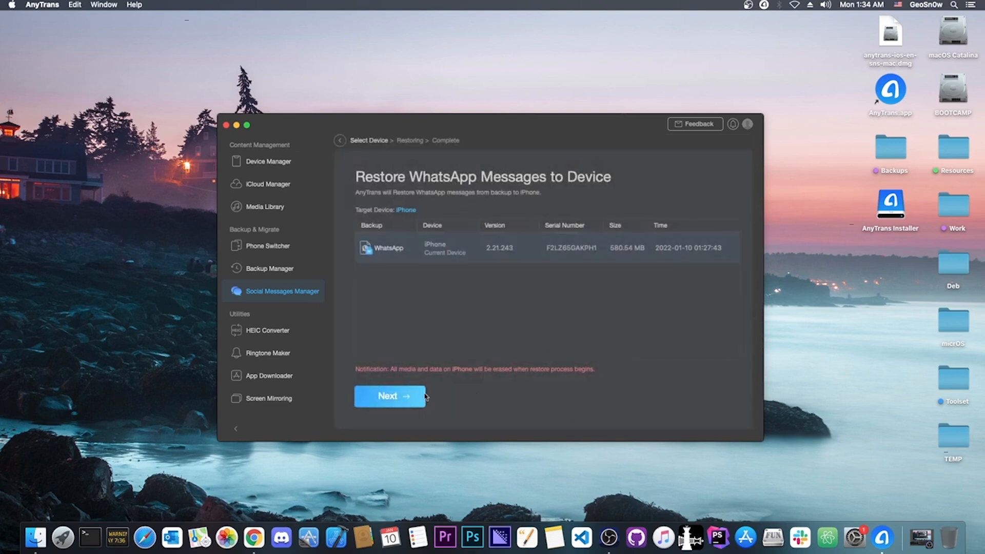
pyautogui.moveTo(472, 122)
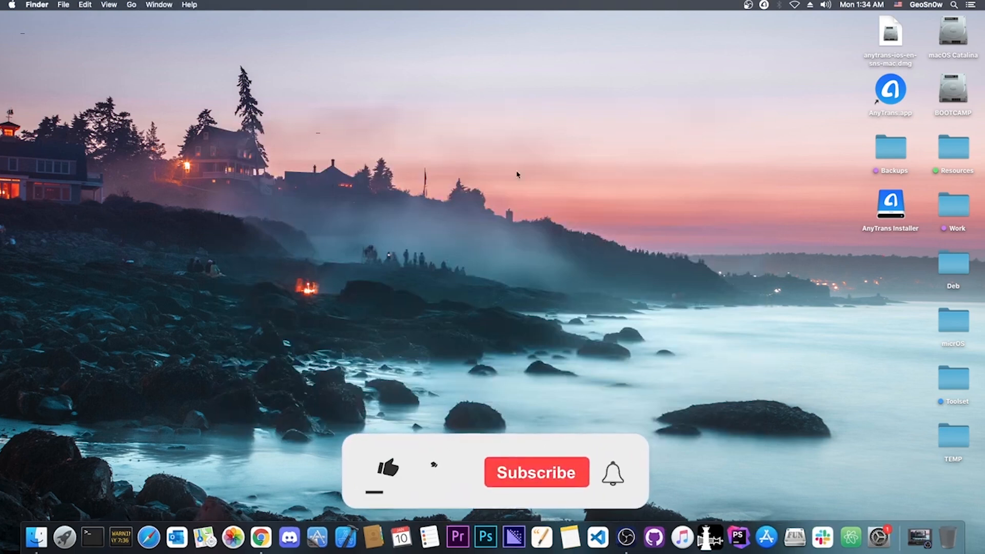
pyautogui.click(388, 470)
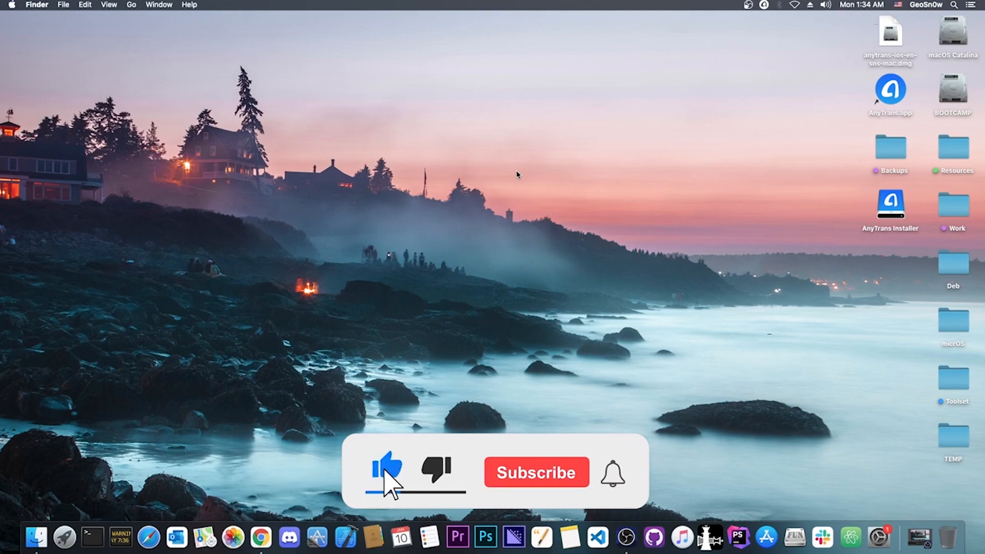
pyautogui.click(536, 472)
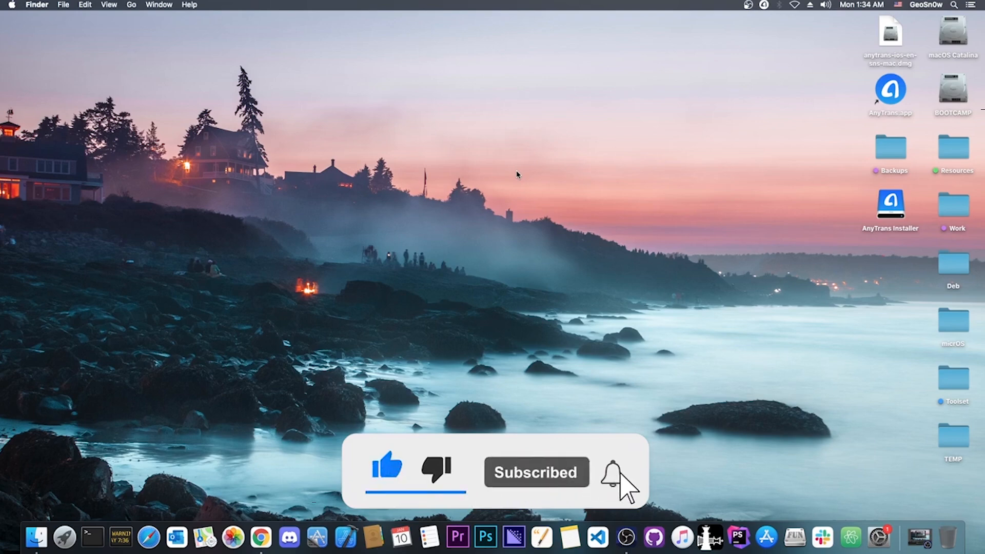
pyautogui.click(612, 469)
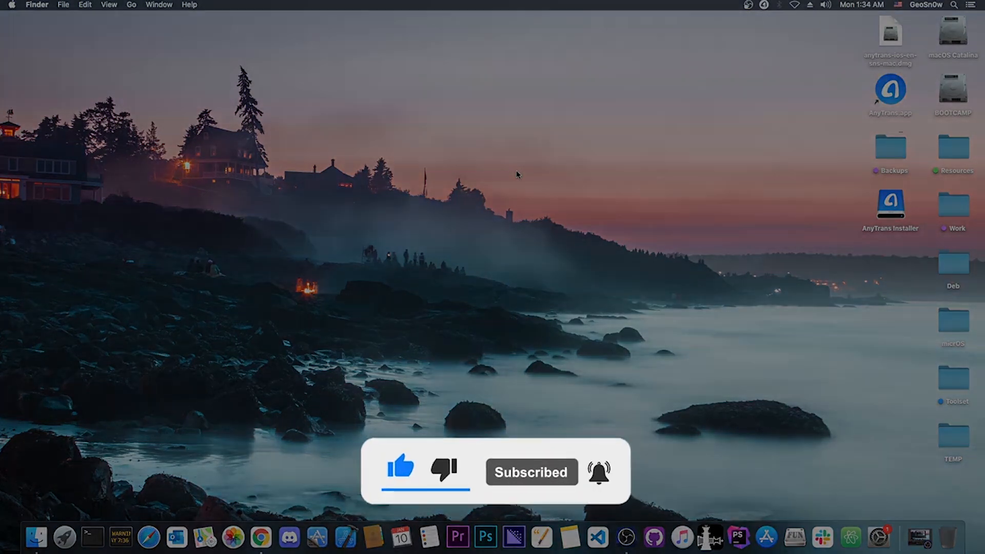